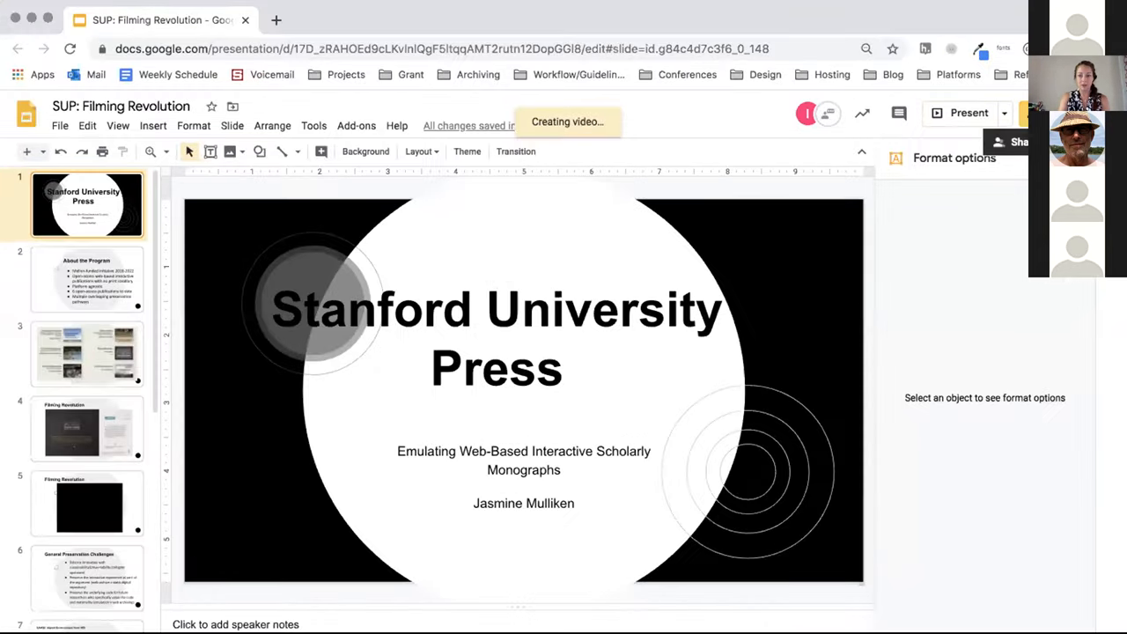
Check and dismiss the presentation's sharing settings, then start the Filming Revolution demo video on slide 5.
{"action": "left_click", "coordinate": [1019, 141]}
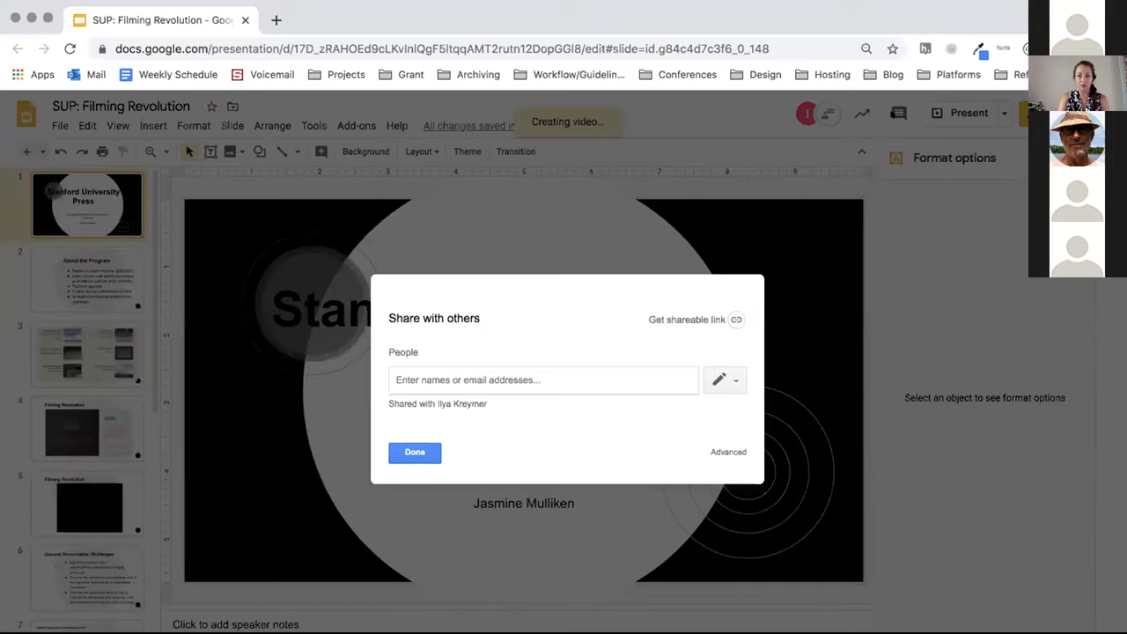
{"action": "left_click", "coordinate": [416, 452]}
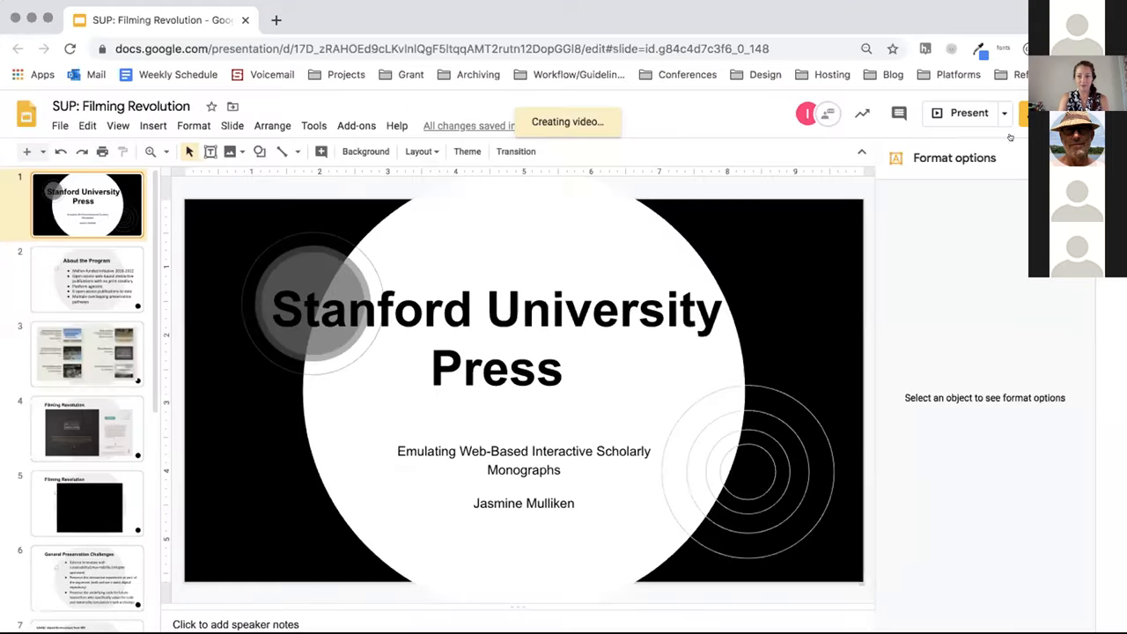
{"action": "left_click", "coordinate": [966, 113]}
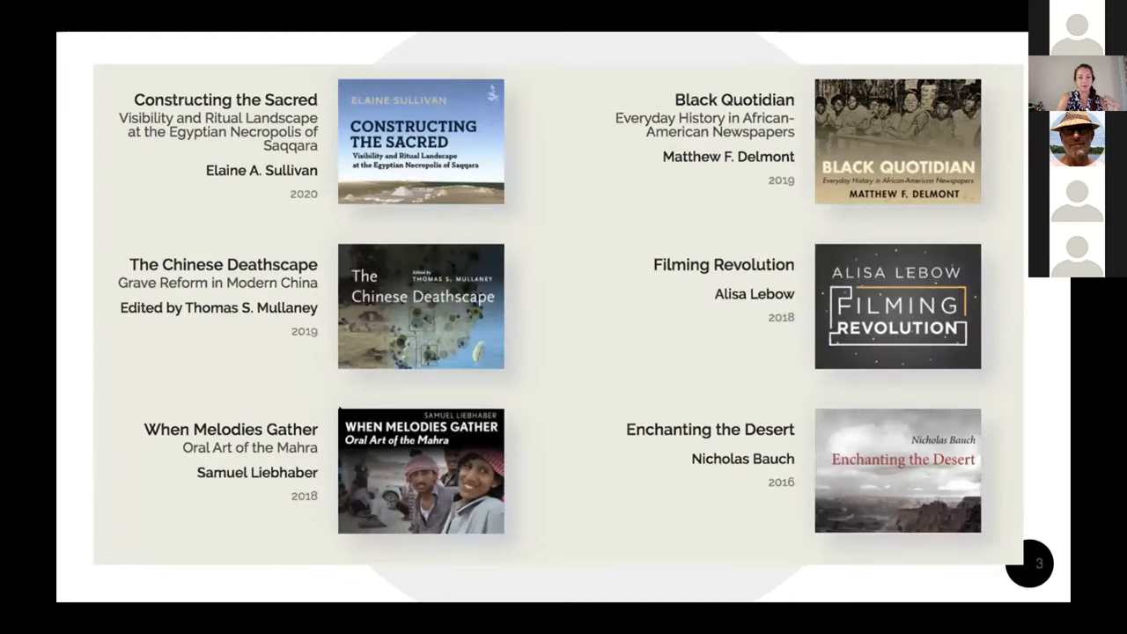
{"action": "mouse_move", "coordinate": [569, 257]}
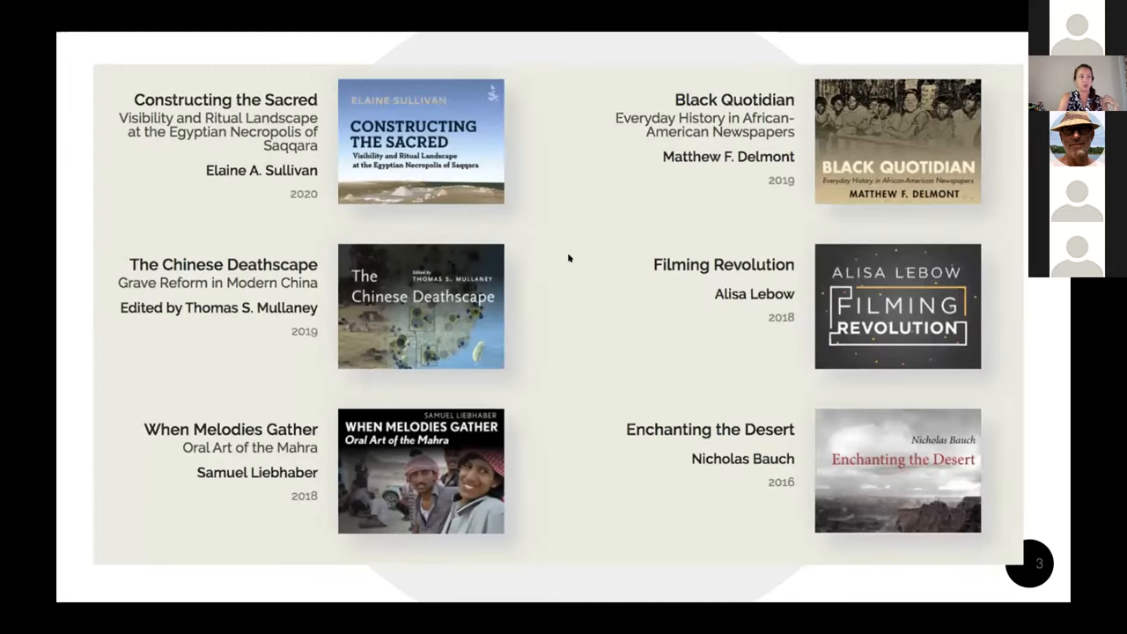
{"action": "mouse_move", "coordinate": [734, 303]}
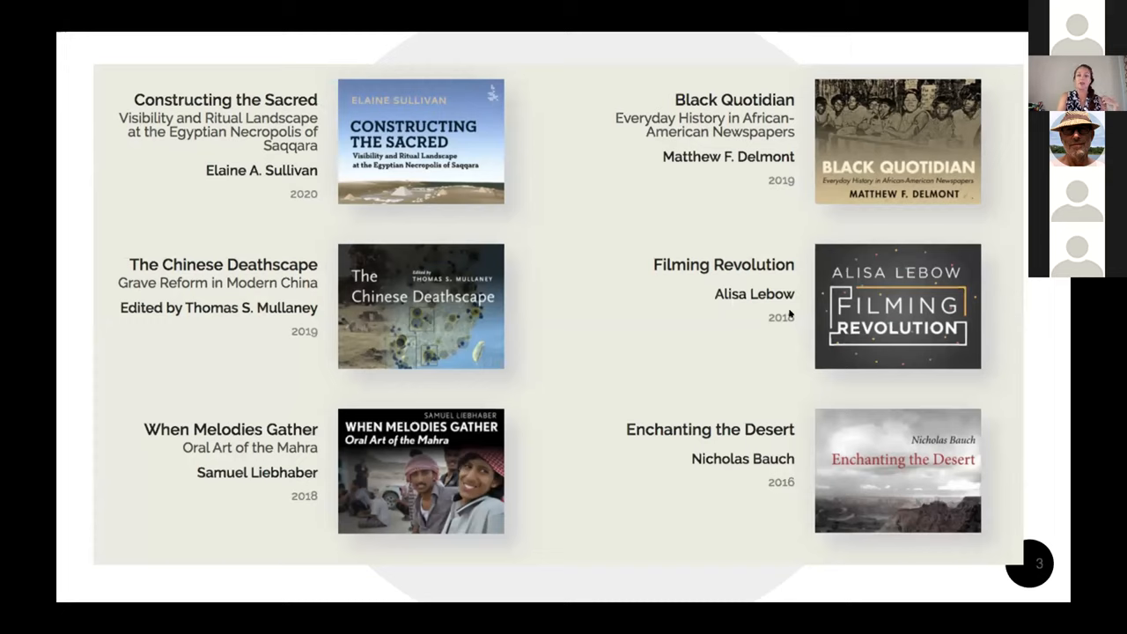
{"action": "mouse_move", "coordinate": [717, 313]}
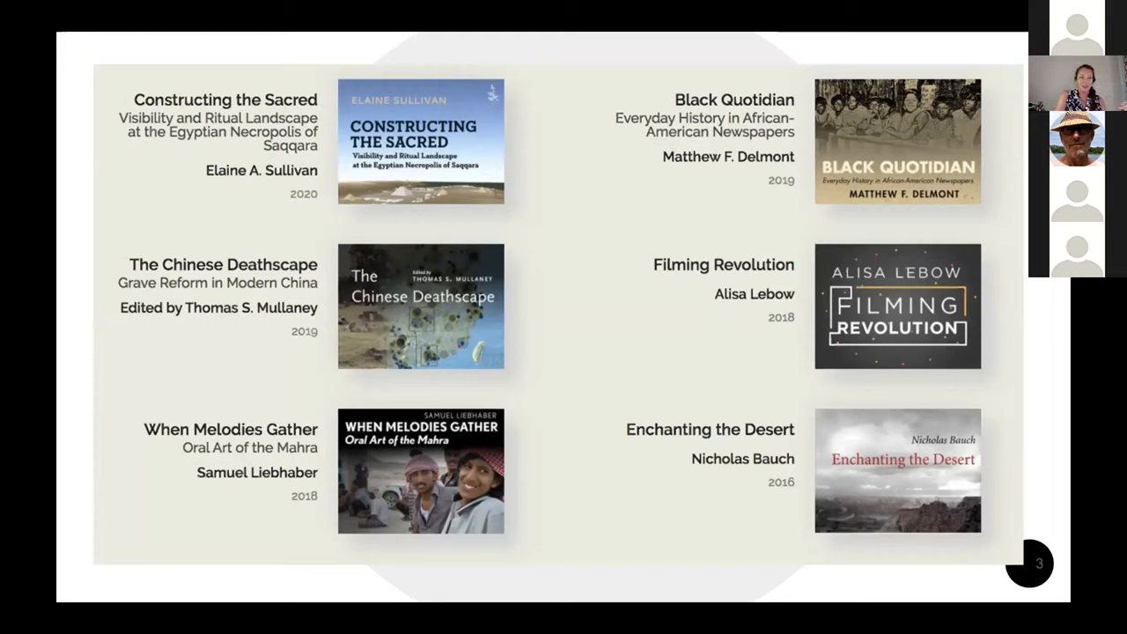
{"action": "mouse_move", "coordinate": [745, 310]}
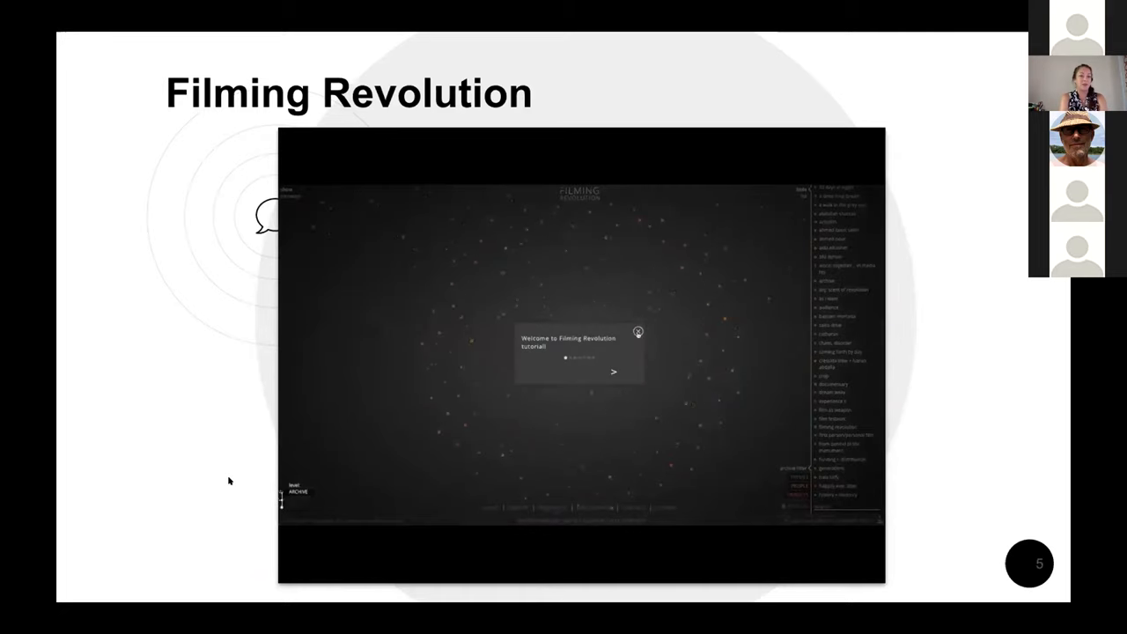
Advance the embedded demo from the theme map into a filmmaker's interview clip.
{"action": "left_click", "coordinate": [639, 335]}
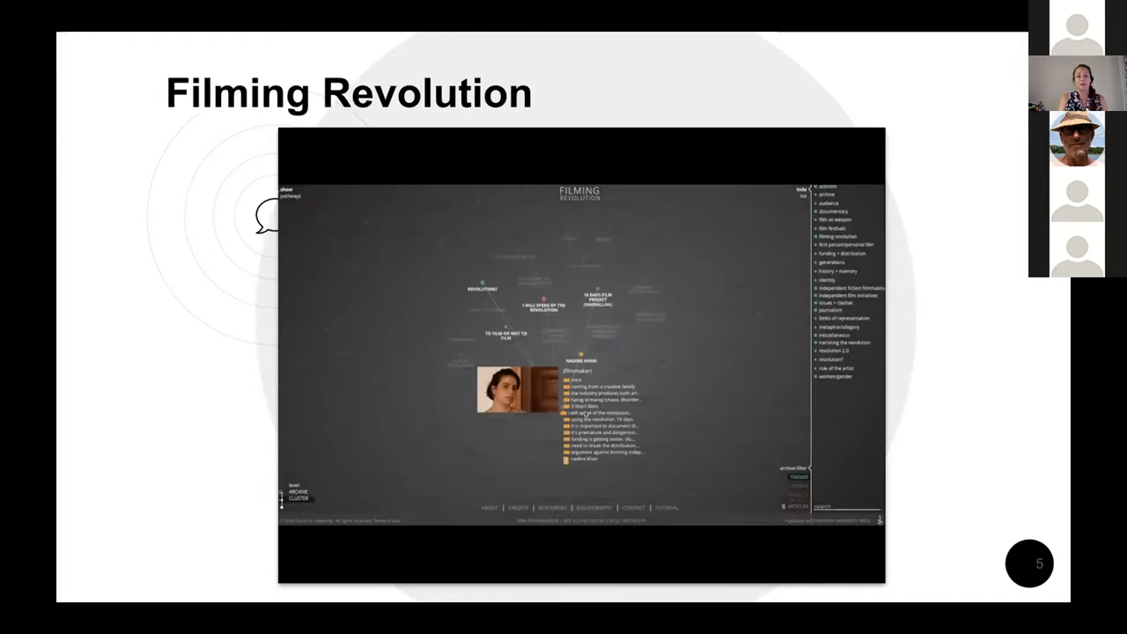
{"action": "left_click", "coordinate": [520, 401]}
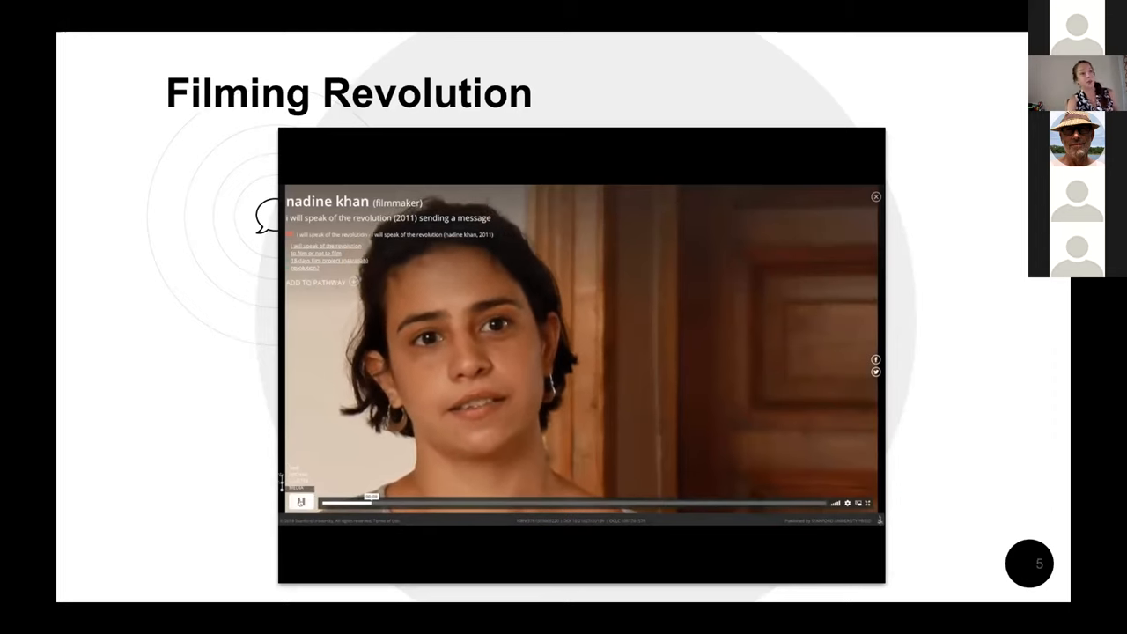
Restart the embedded video from its Filming in Egypt title screen.
{"action": "left_click", "coordinate": [301, 502]}
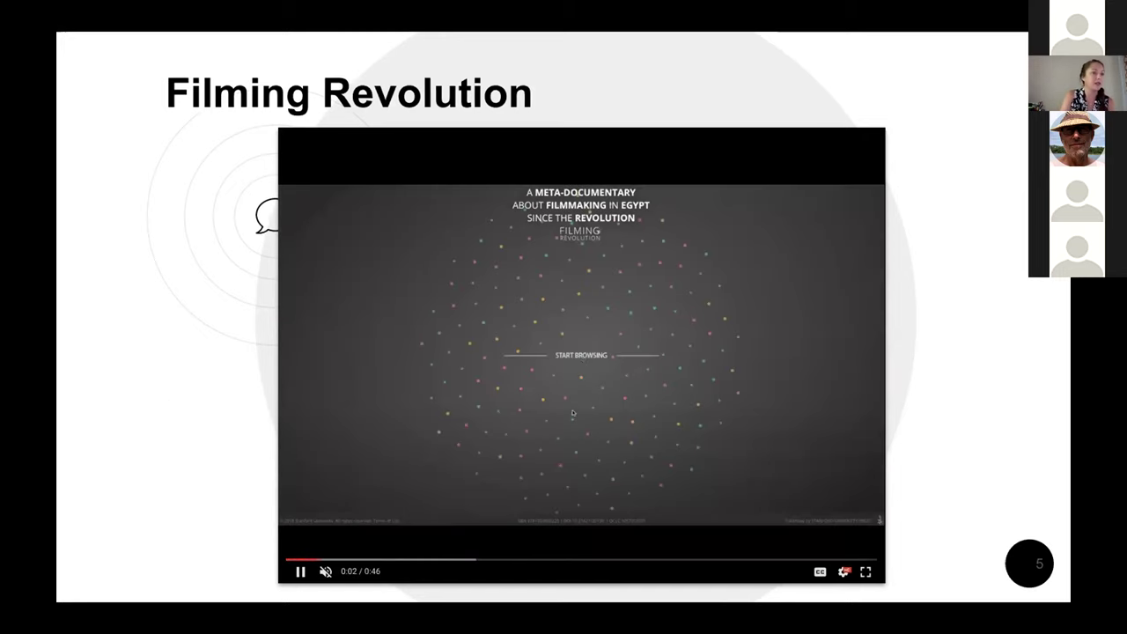
Open the interview's transcript in the embedded page, scroll it, and leave the video stopped on a black frame.
{"action": "left_click", "coordinate": [577, 355]}
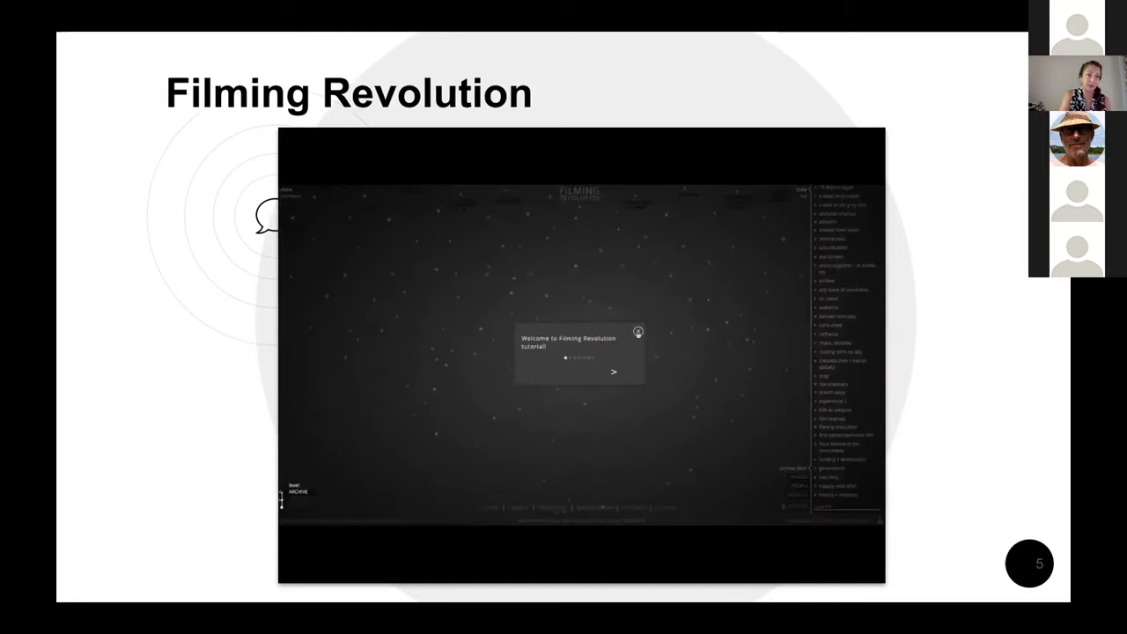
{"action": "left_click", "coordinate": [641, 331]}
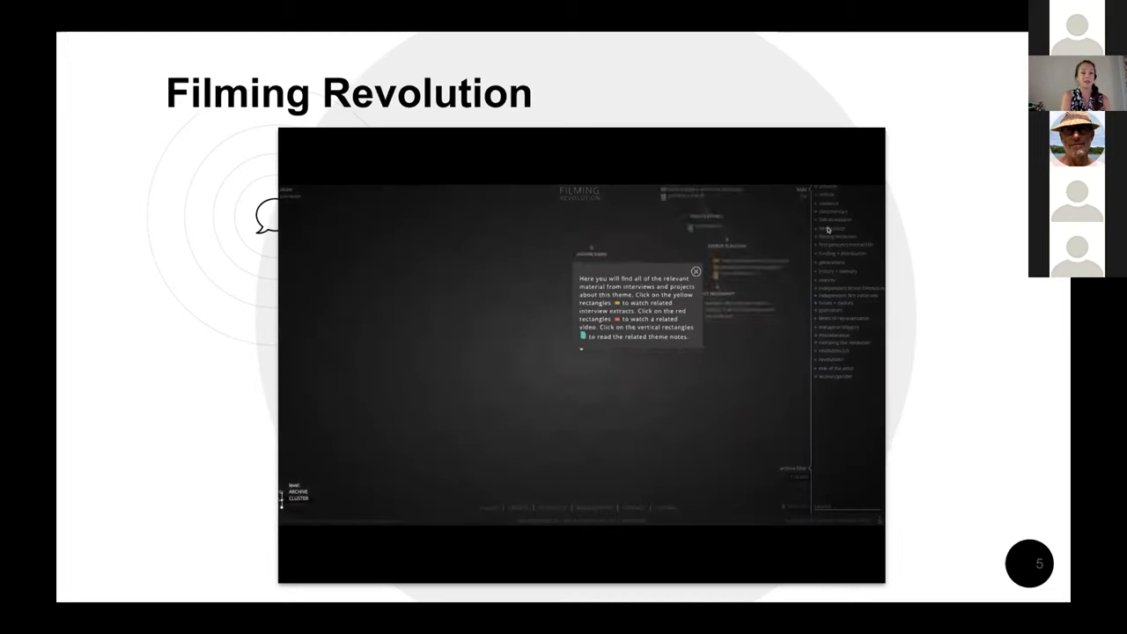
{"action": "left_click", "coordinate": [694, 269]}
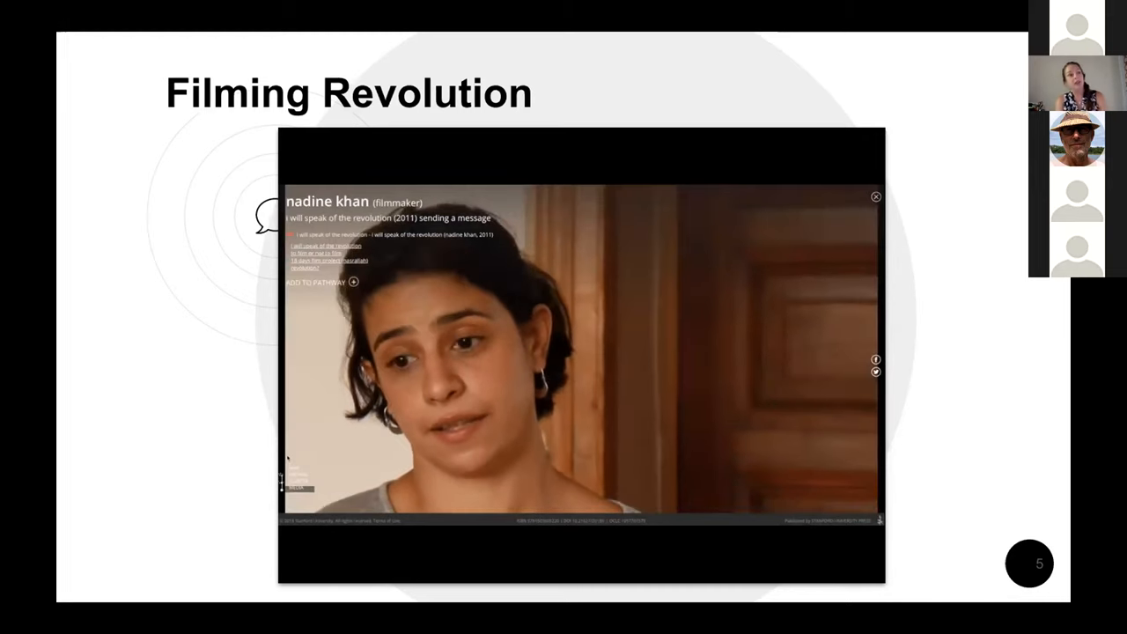
{"action": "left_click", "coordinate": [581, 353]}
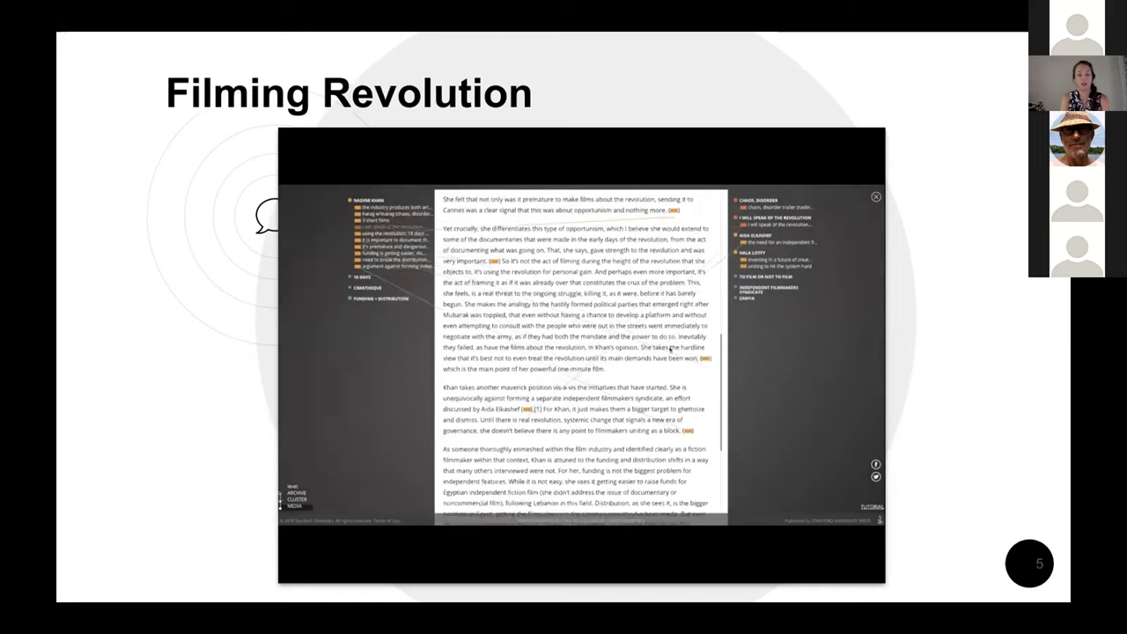
{"action": "scroll", "scroll_direction": "down", "scroll_amount": 3}
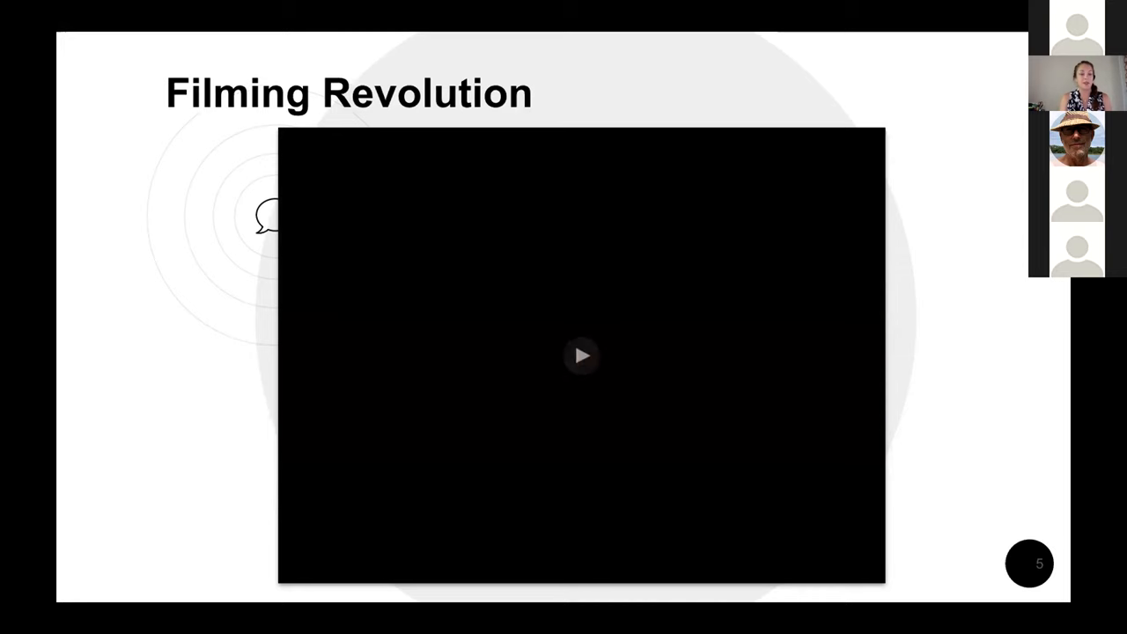
Resume the embedded filmmaker interview video on slide 5.
{"action": "left_click", "coordinate": [581, 356]}
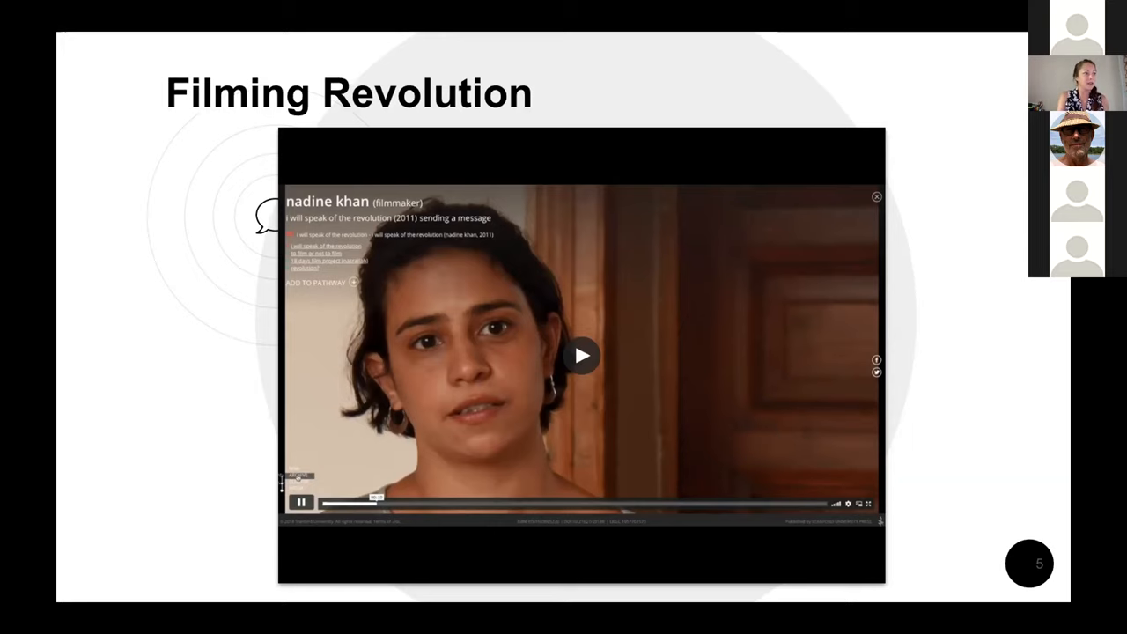
{"action": "key", "text": "Right"}
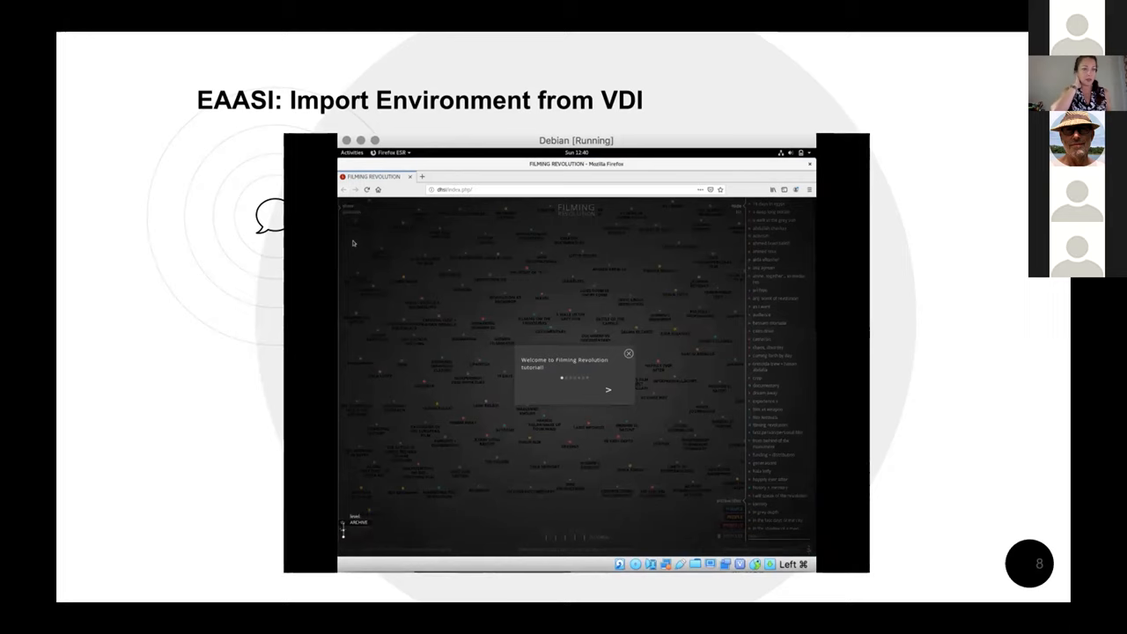
{"action": "mouse_move", "coordinate": [468, 222]}
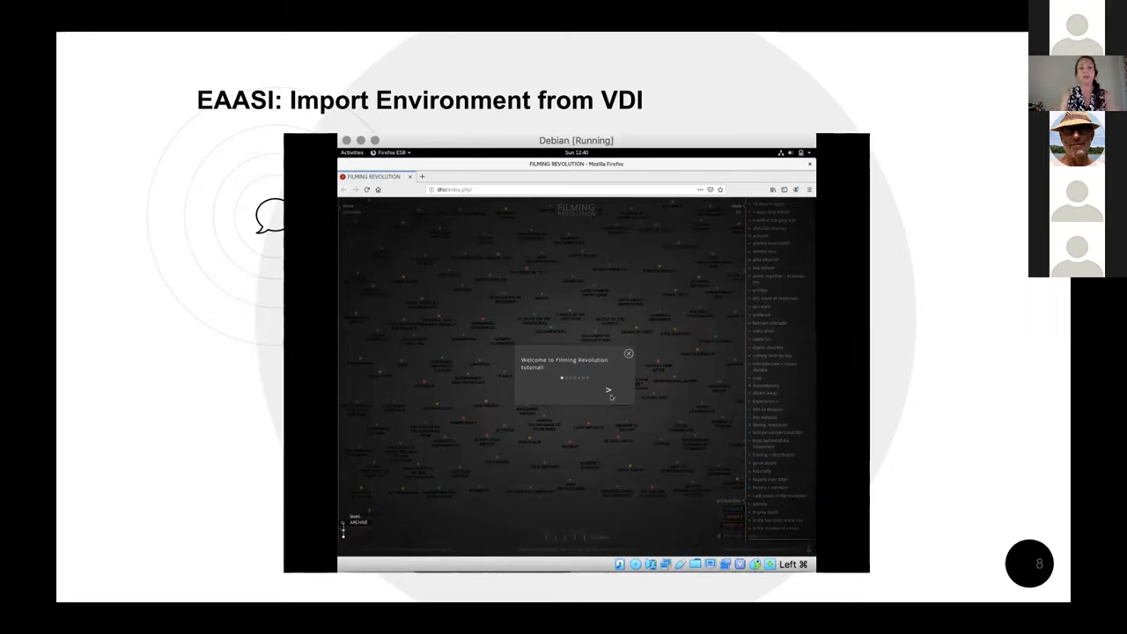
Step through the site's welcome tips in emulated Firefox and open a filmmaker's page from the map.
{"action": "left_click", "coordinate": [610, 389]}
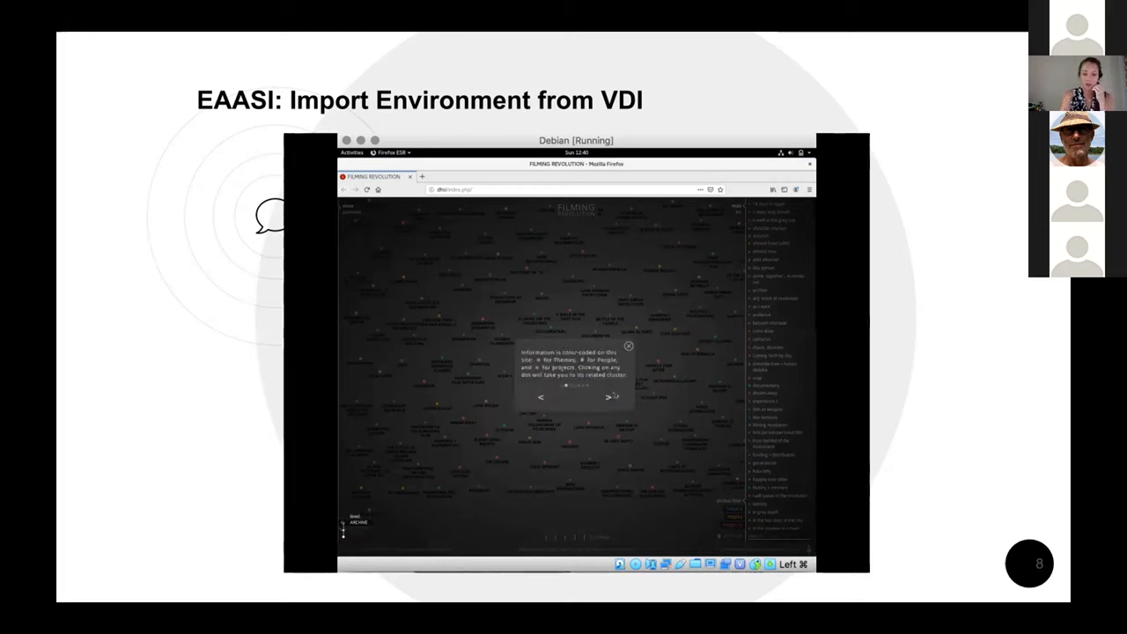
{"action": "left_click", "coordinate": [627, 345]}
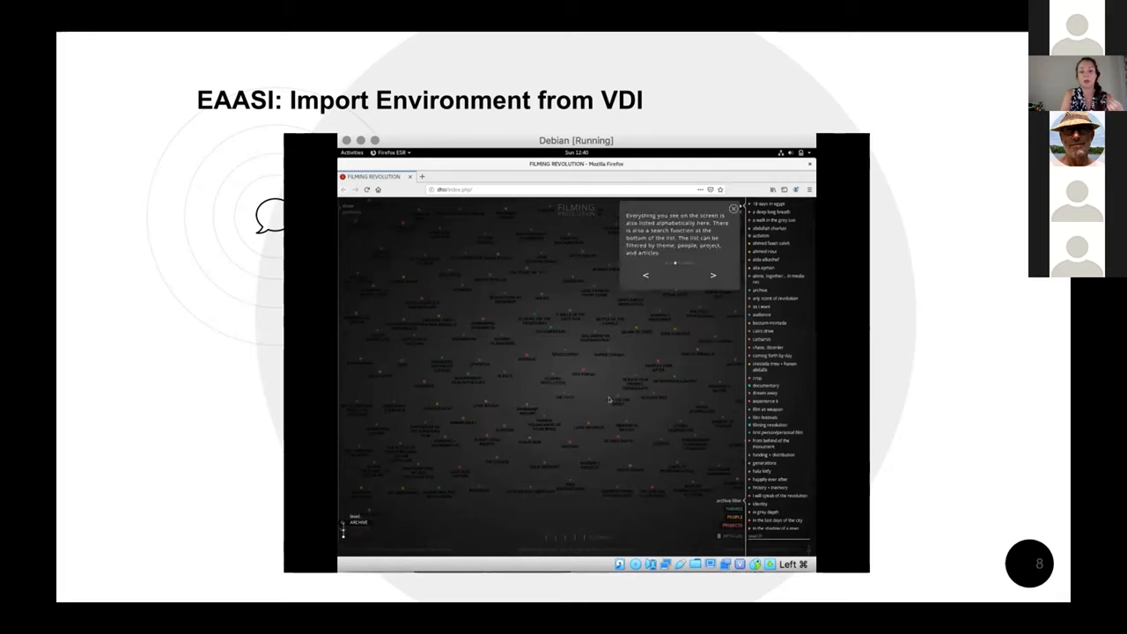
{"action": "left_click", "coordinate": [732, 208]}
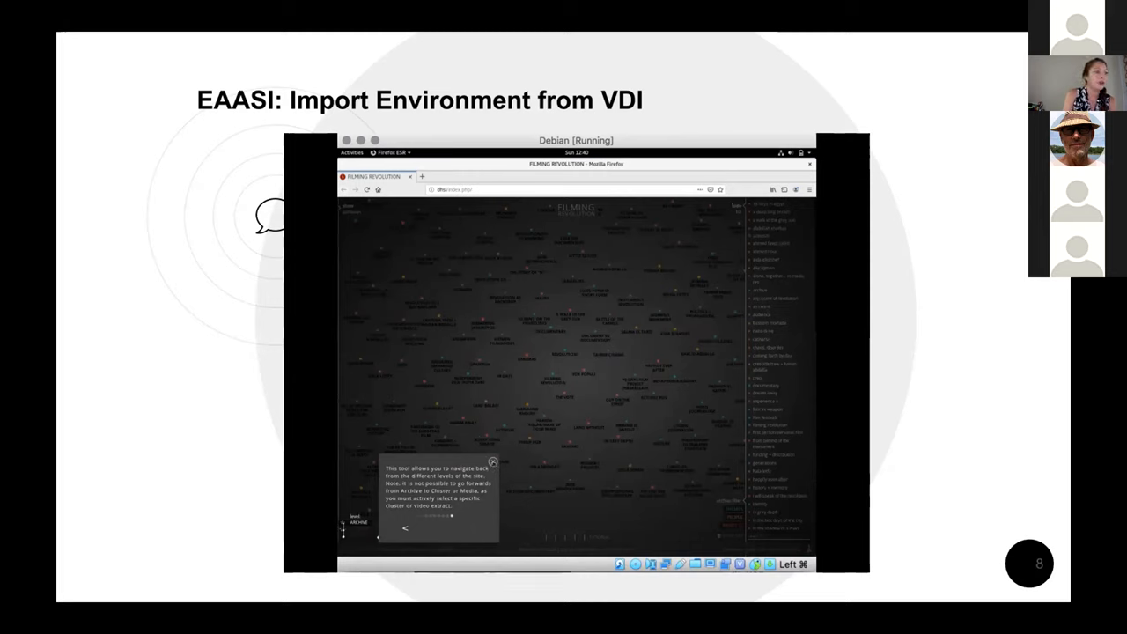
{"action": "left_click", "coordinate": [493, 461]}
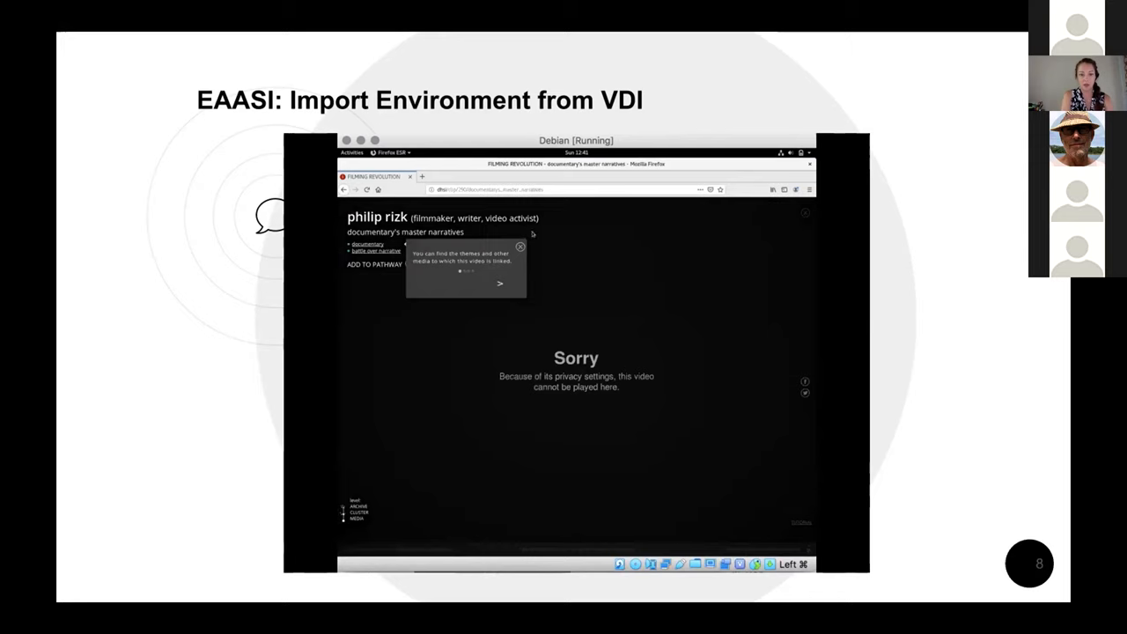
Read through the filmmaker's biography text before the video returns to the dot map.
{"action": "left_click", "coordinate": [518, 247]}
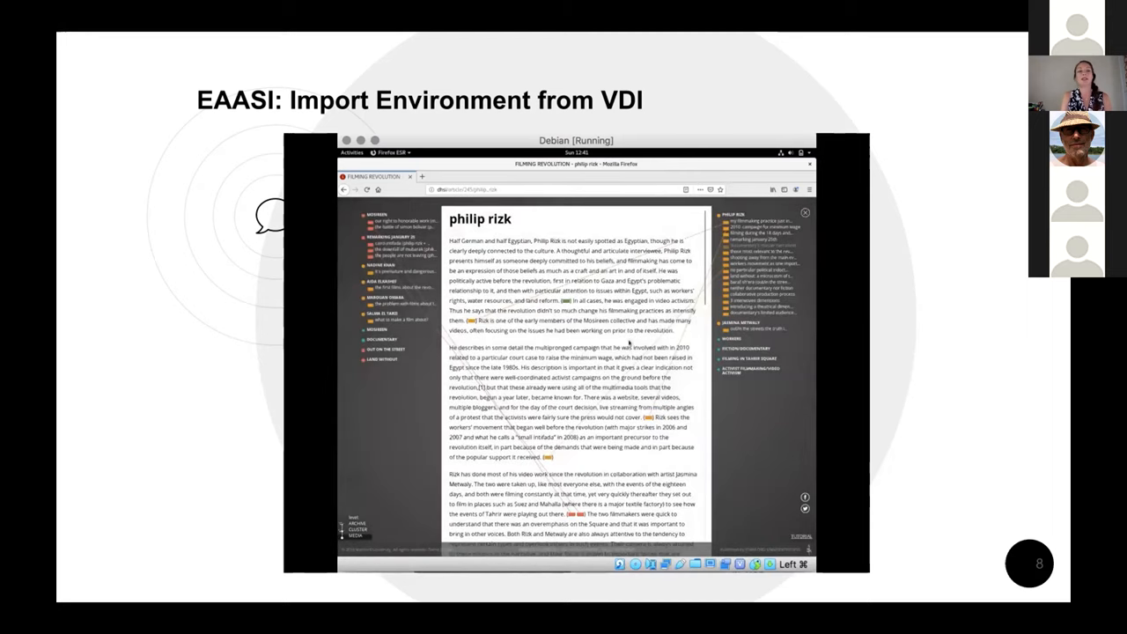
{"action": "scroll", "scroll_direction": "down", "scroll_amount": 3}
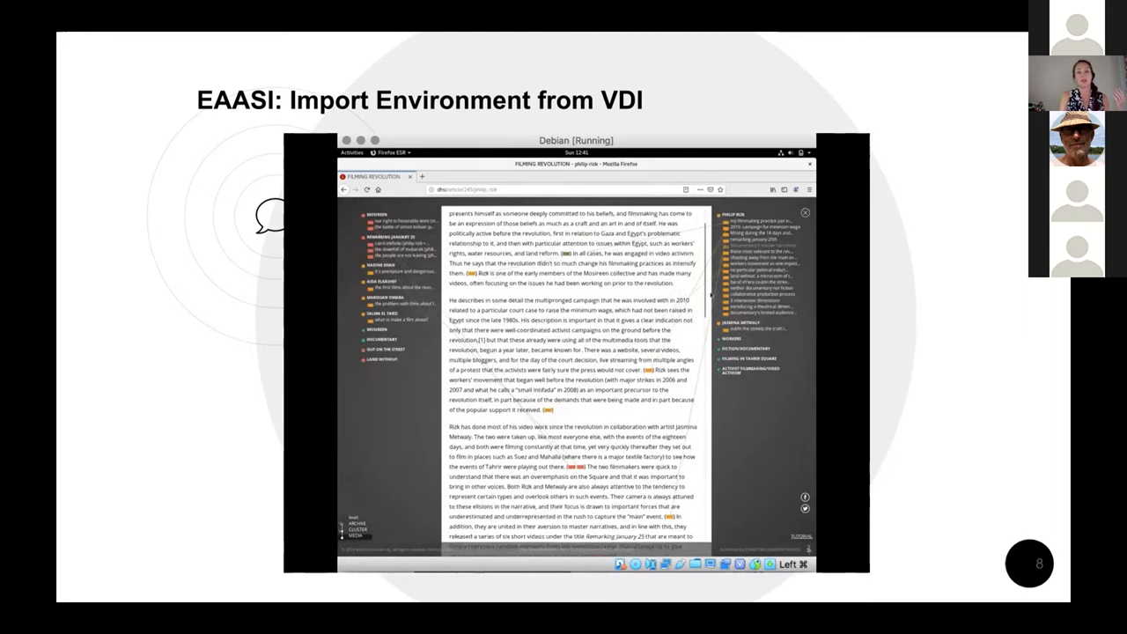
{"action": "scroll", "scroll_direction": "down", "scroll_amount": 3}
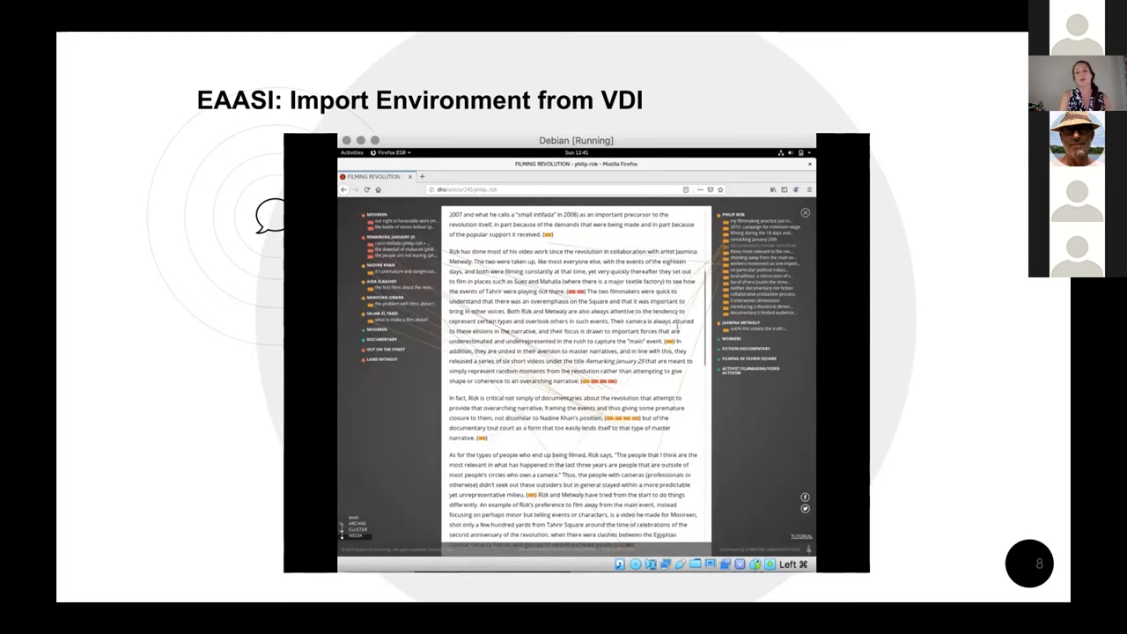
{"action": "scroll", "scroll_direction": "down", "scroll_amount": 3}
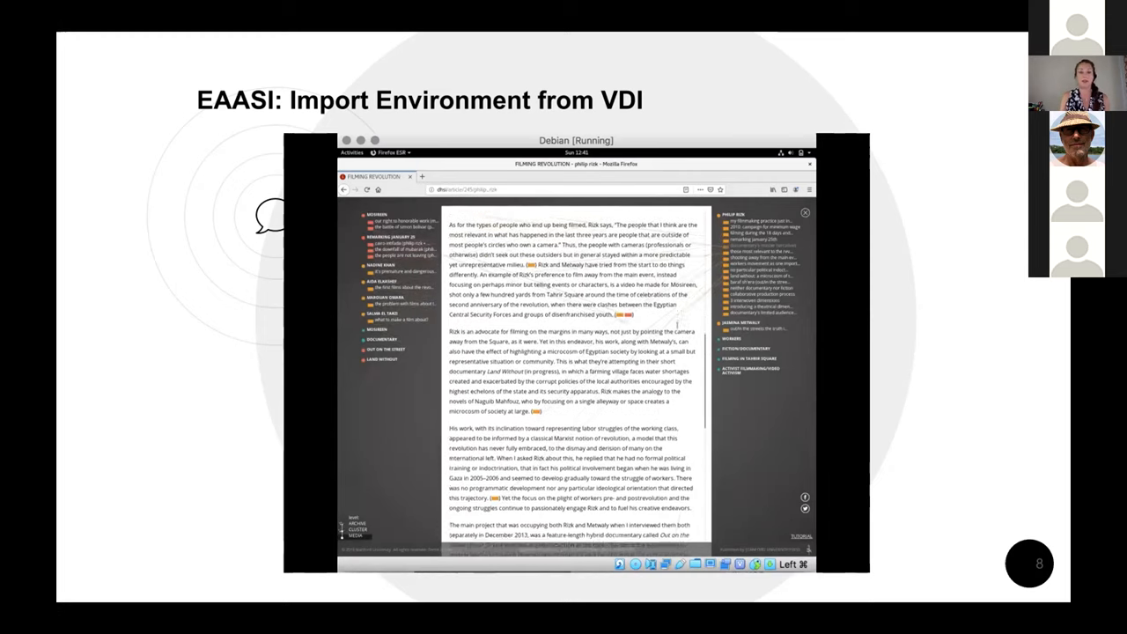
{"action": "scroll", "scroll_direction": "down", "scroll_amount": 3}
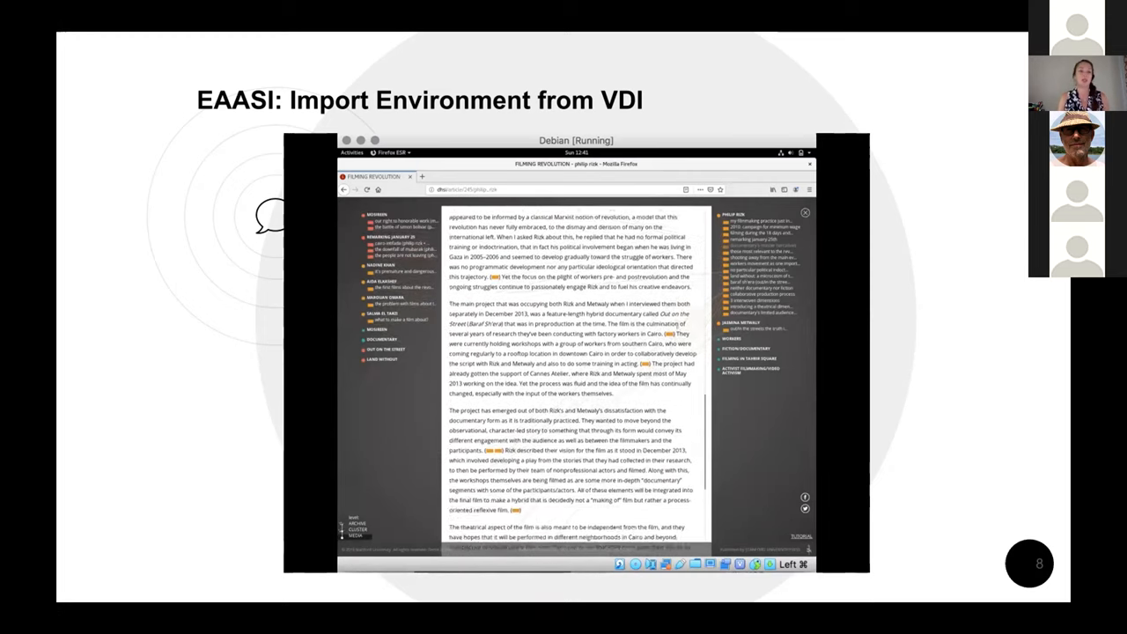
{"action": "scroll", "scroll_direction": "down", "scroll_amount": 3}
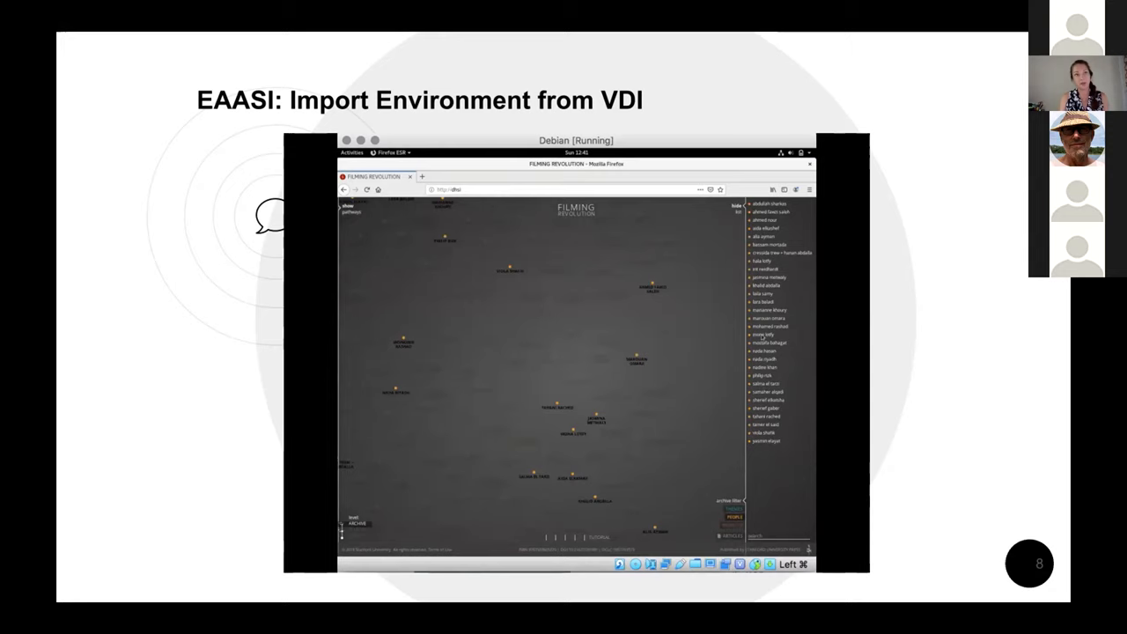
Move the presentation on to slide 9 with its stopped embedded video.
{"action": "left_click", "coordinate": [771, 331]}
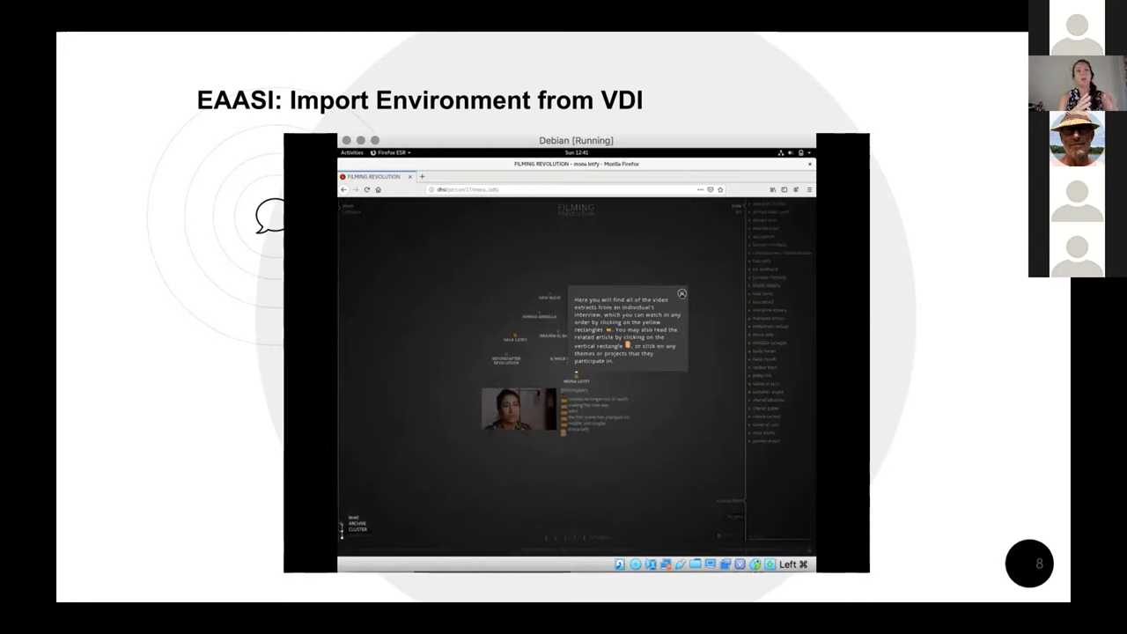
{"action": "left_click", "coordinate": [682, 294]}
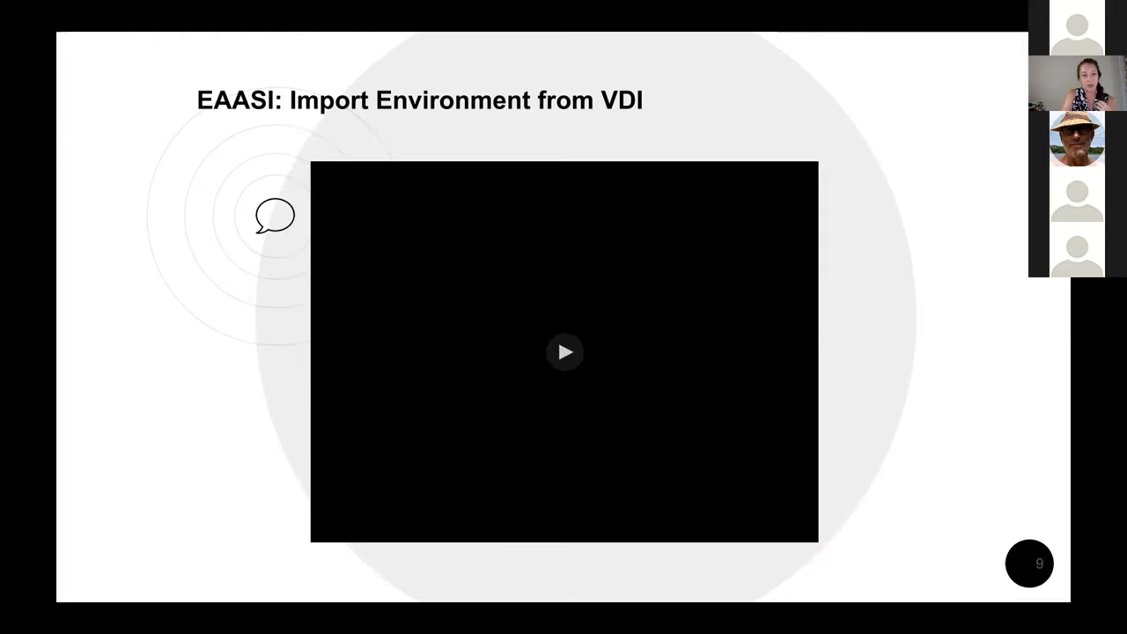
Play the slide 9 video showing the EAASI image import form.
{"action": "left_click", "coordinate": [563, 352]}
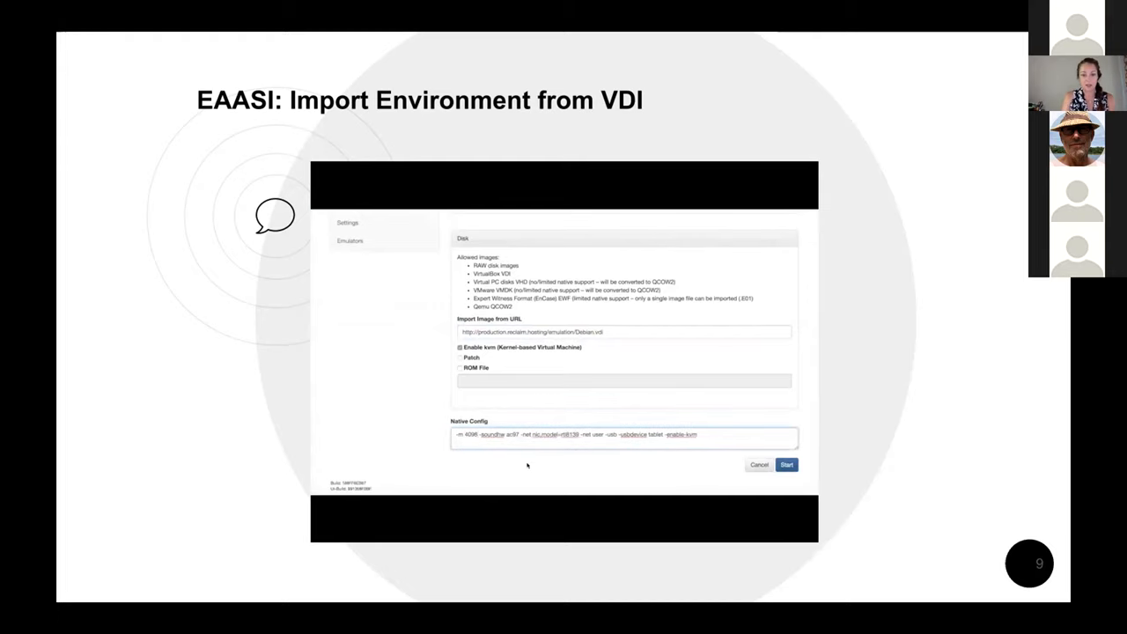
{"action": "left_click", "coordinate": [786, 465]}
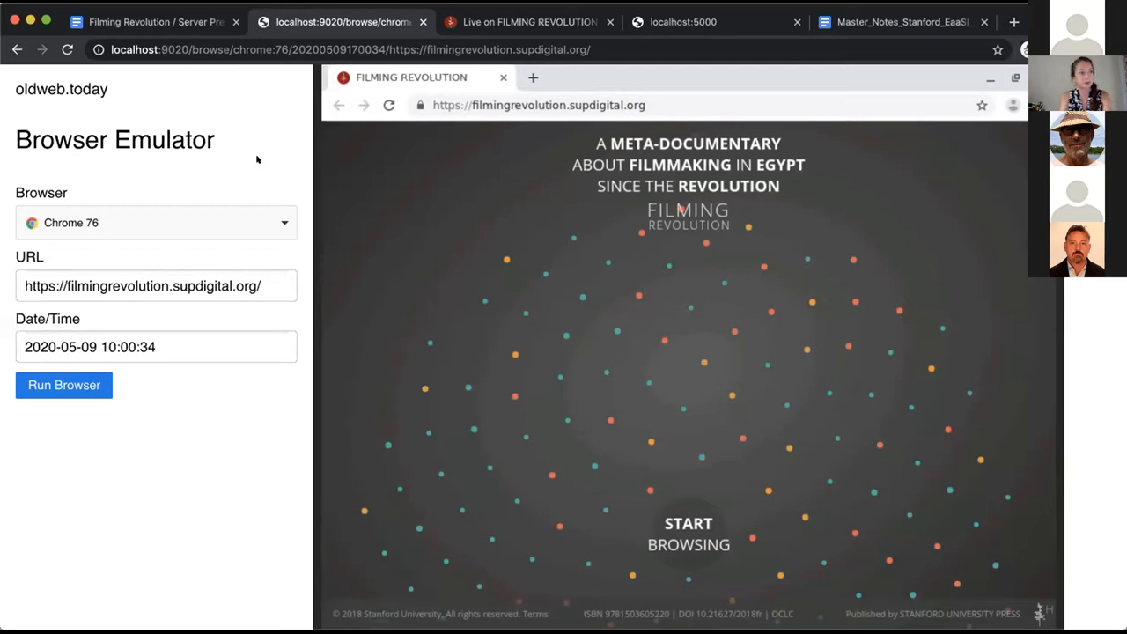
{"action": "mouse_move", "coordinate": [391, 105]}
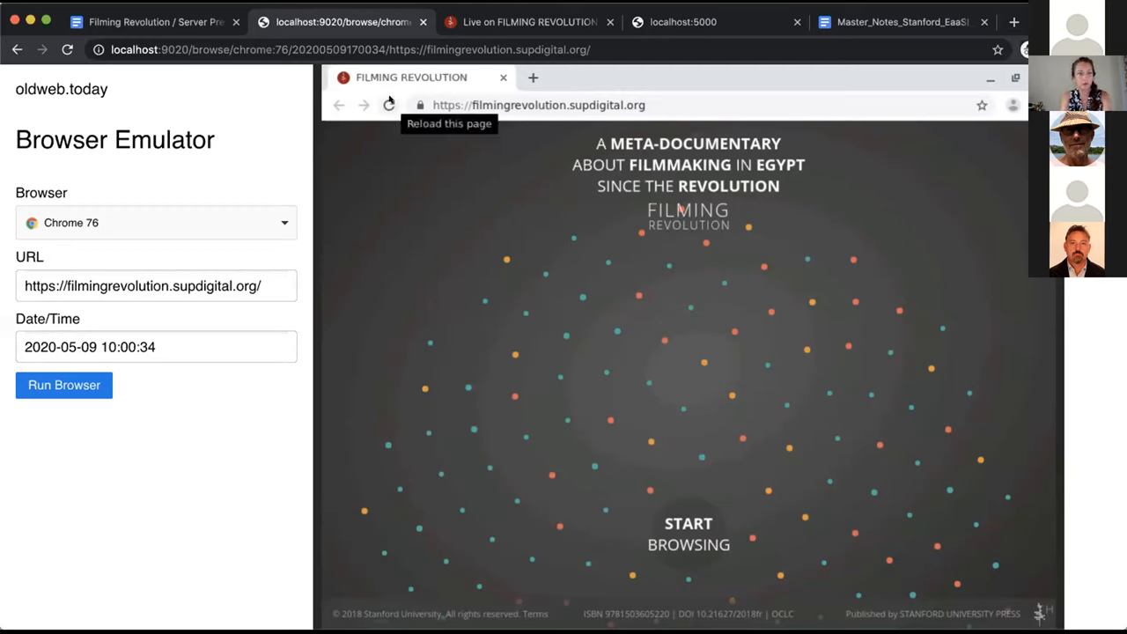
{"action": "left_click", "coordinate": [389, 106]}
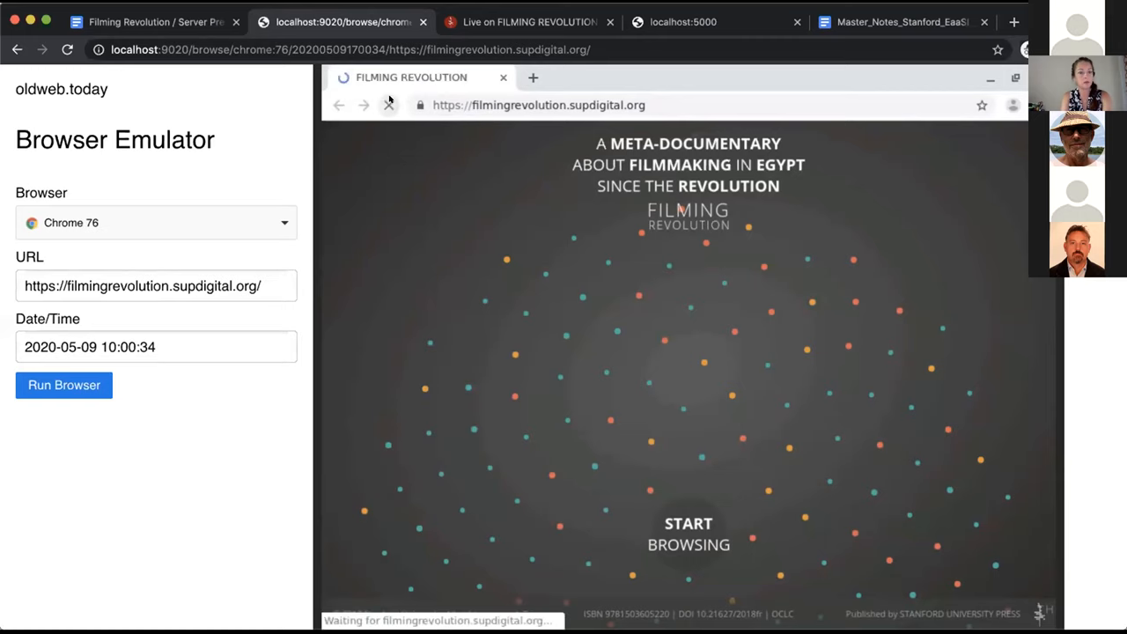
{"action": "left_click", "coordinate": [690, 538]}
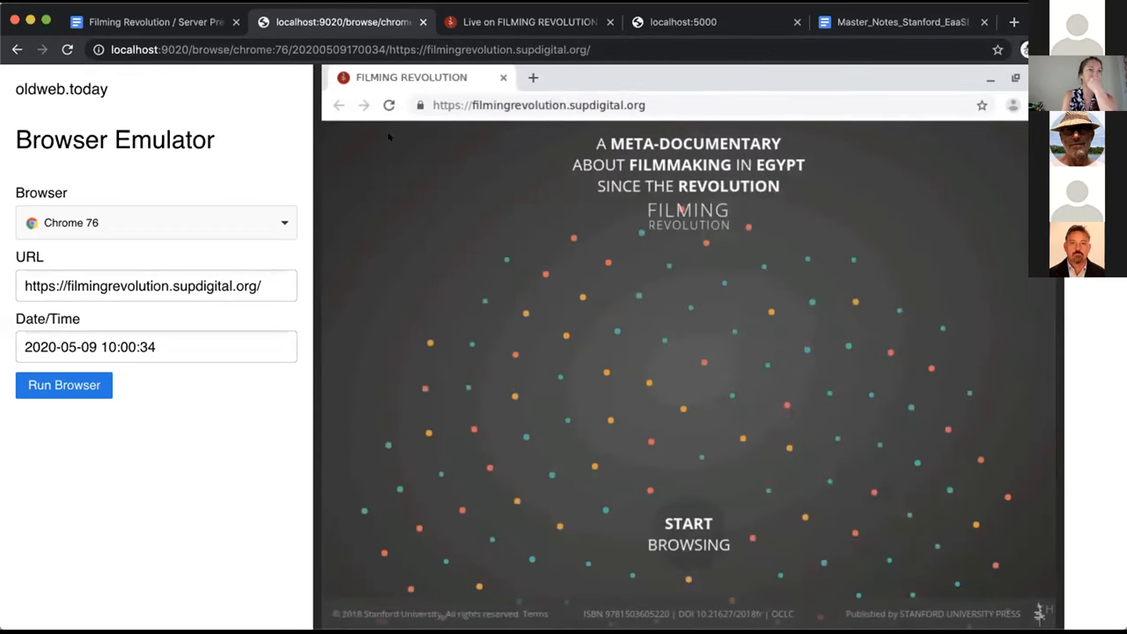
{"action": "mouse_move", "coordinate": [425, 77]}
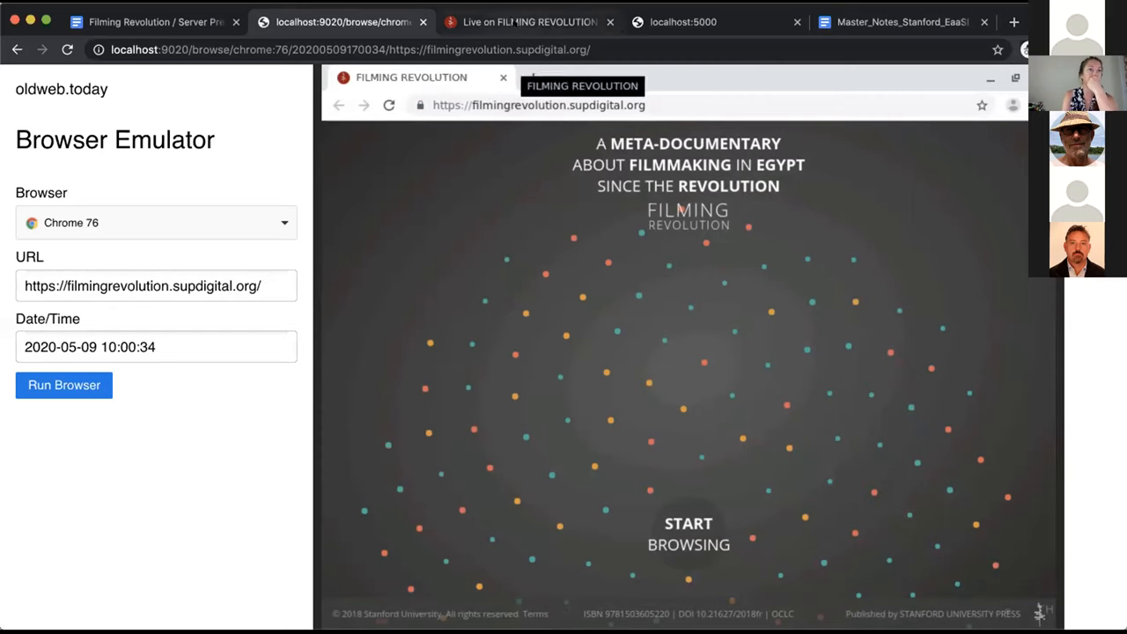
{"action": "left_click", "coordinate": [689, 535]}
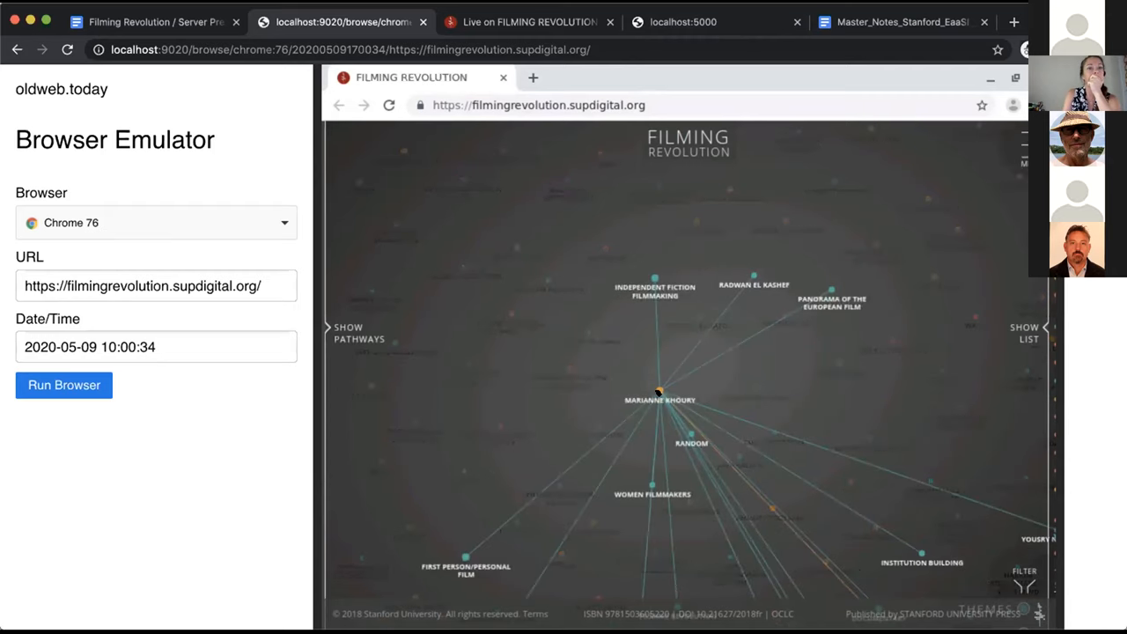
{"action": "left_click", "coordinate": [651, 391]}
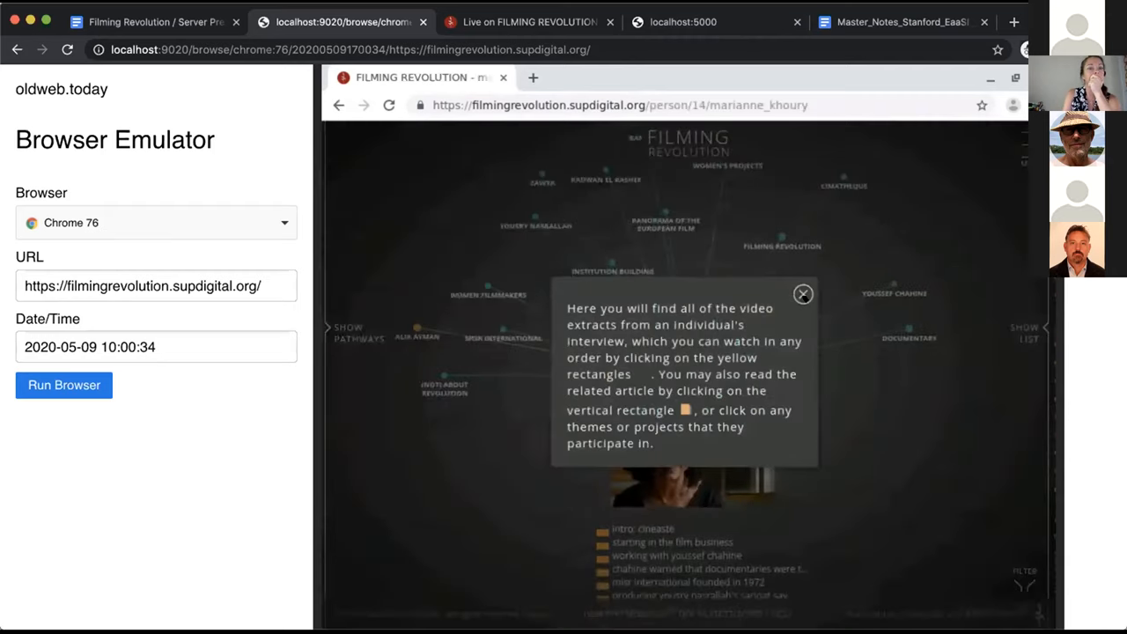
{"action": "left_click", "coordinate": [803, 292]}
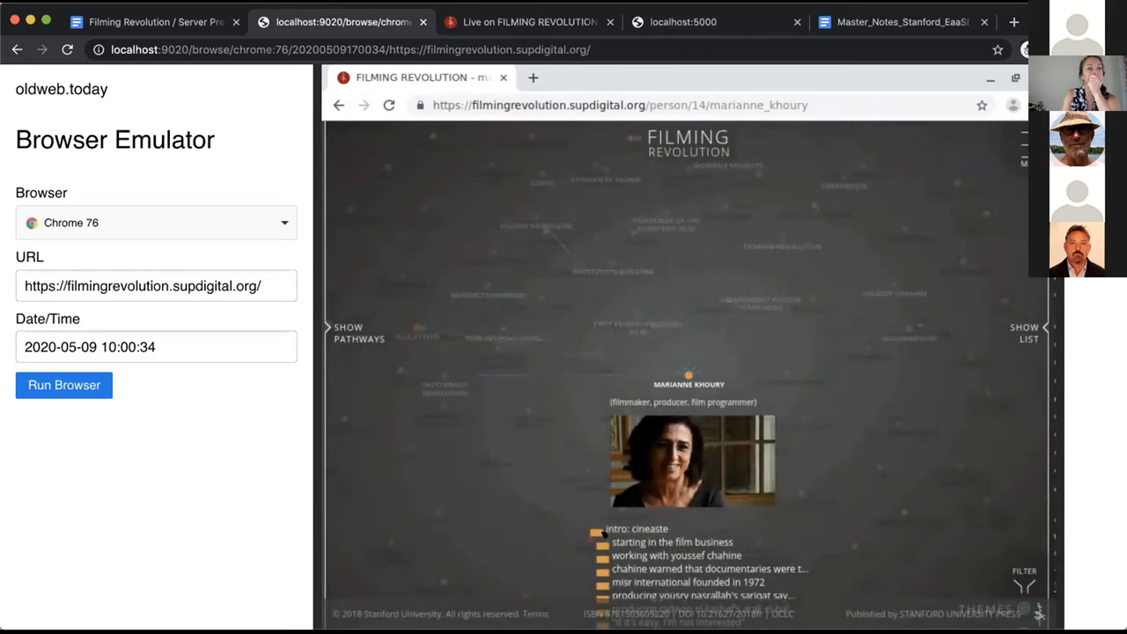
Play the intro cineaste clip, dismiss the linked-themes tip, and return to the server preservation notes document.
{"action": "left_click", "coordinate": [634, 529]}
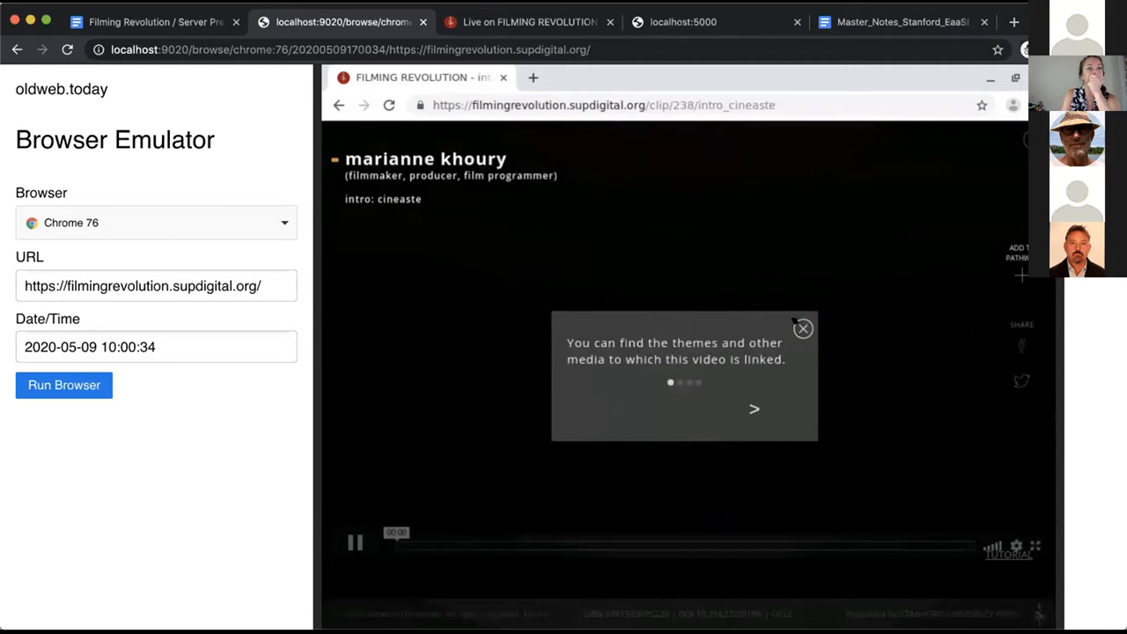
{"action": "left_click", "coordinate": [802, 330]}
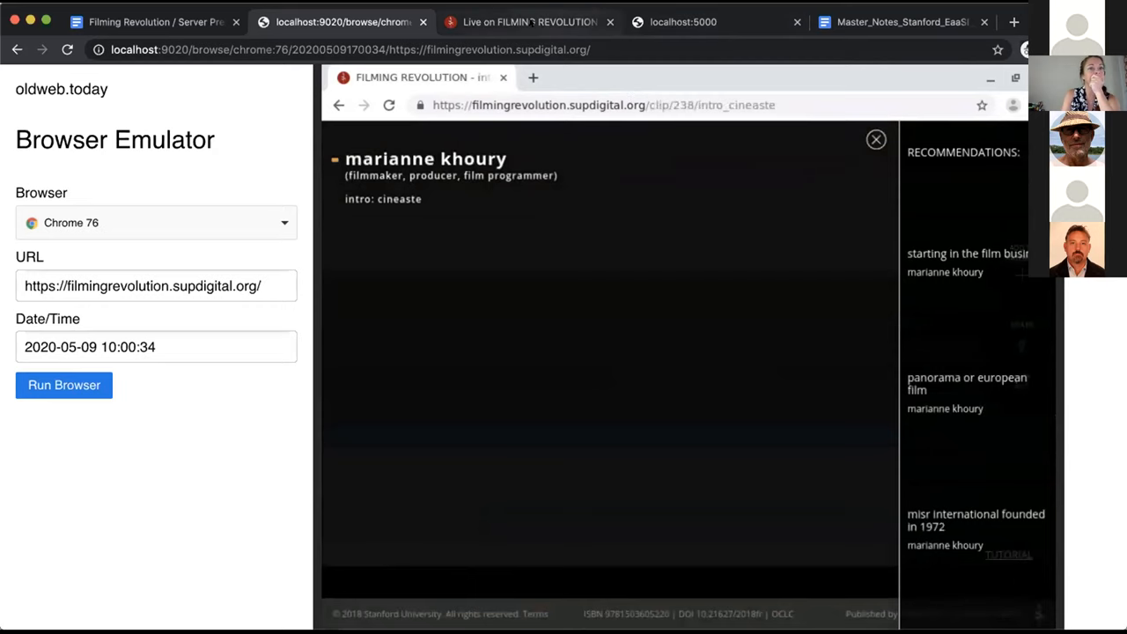
{"action": "left_click", "coordinate": [537, 21]}
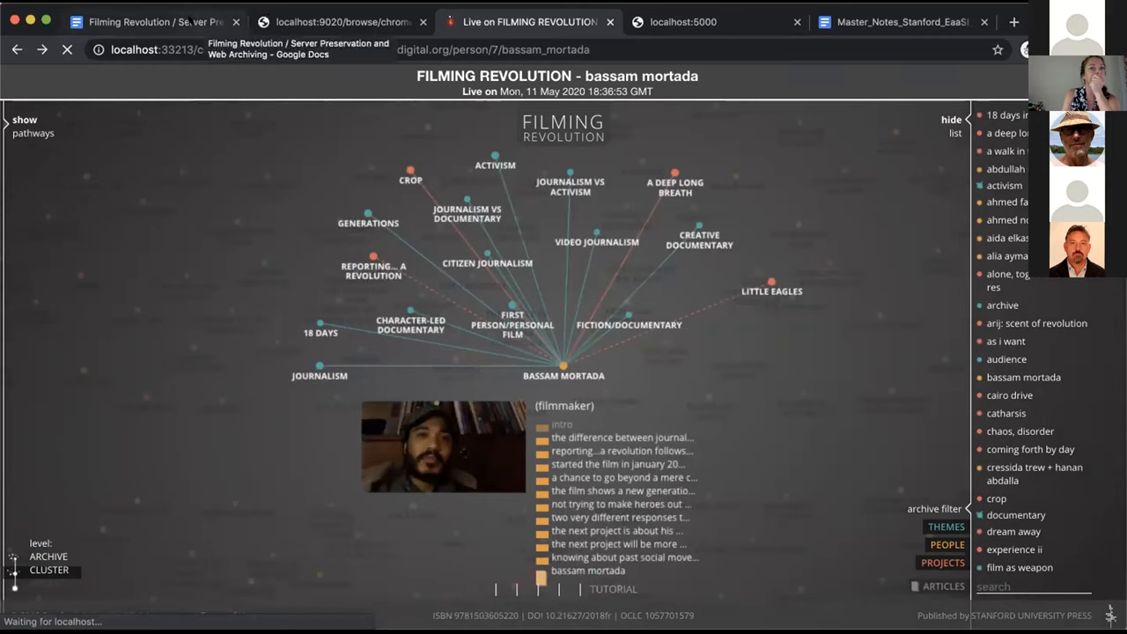
{"action": "left_click", "coordinate": [158, 22]}
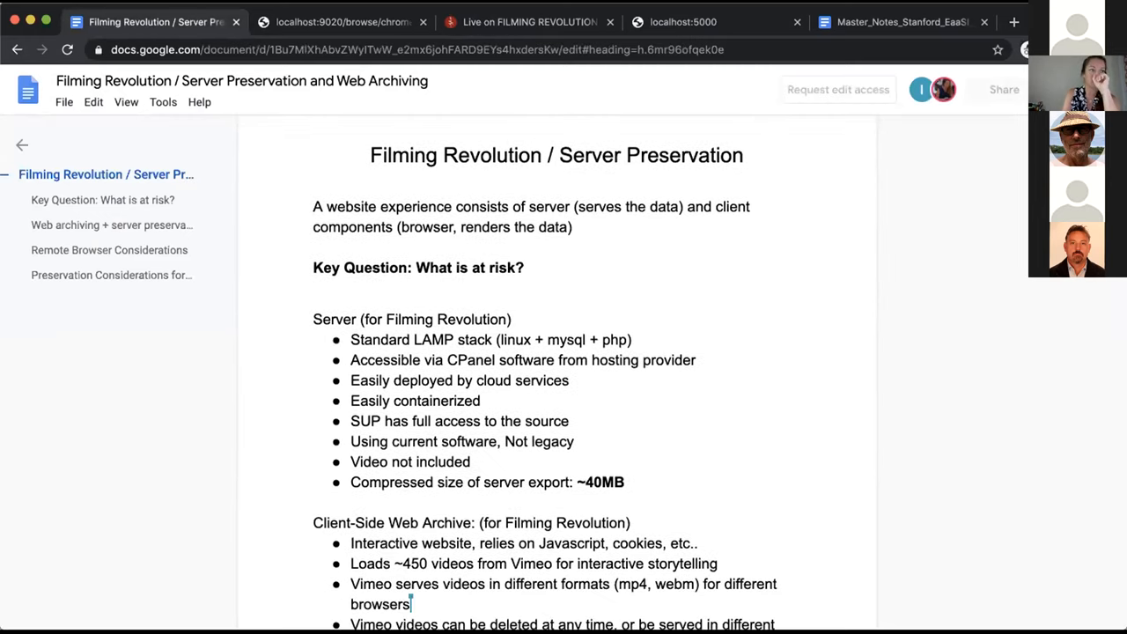
{"action": "scroll", "scroll_direction": "down", "scroll_amount": 3}
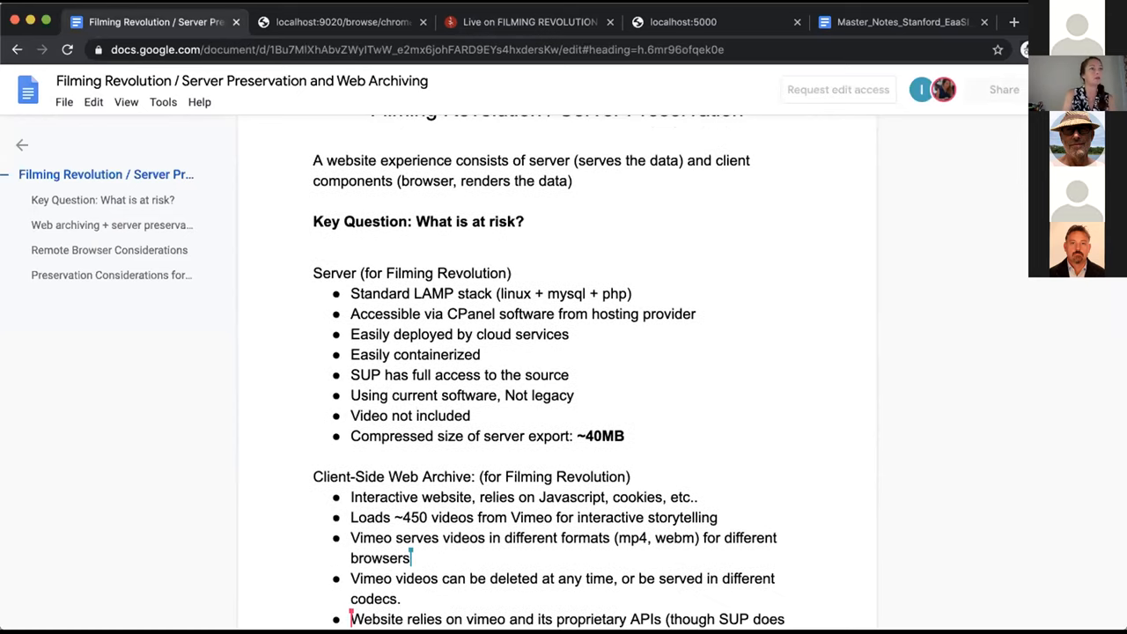
{"action": "scroll", "scroll_direction": "down", "scroll_amount": 3}
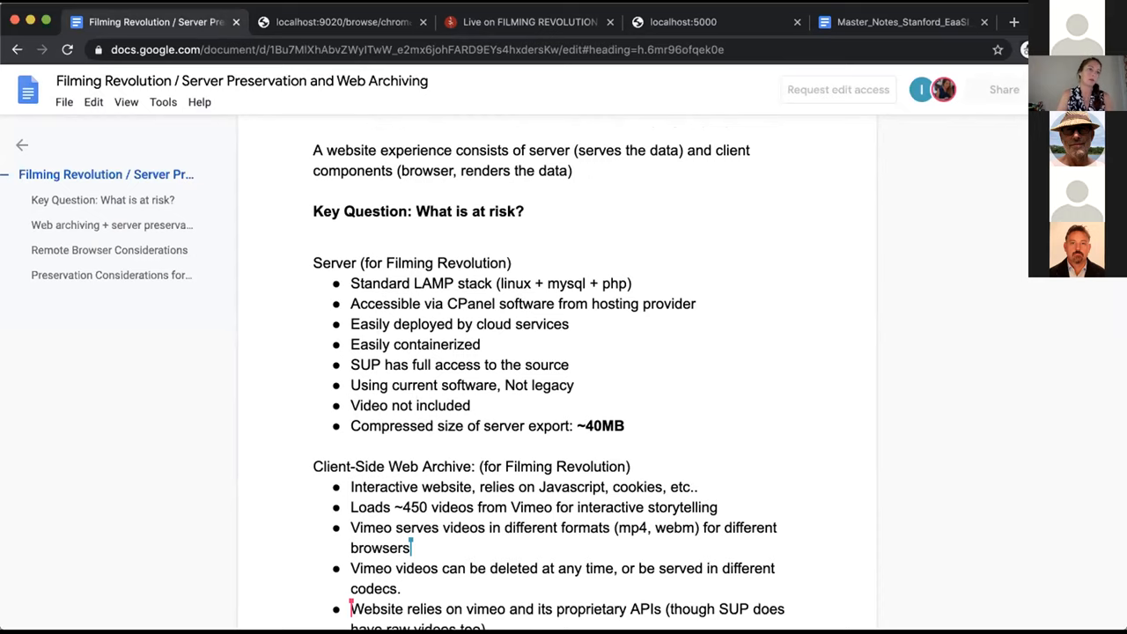
{"action": "scroll", "scroll_direction": "down", "scroll_amount": 3}
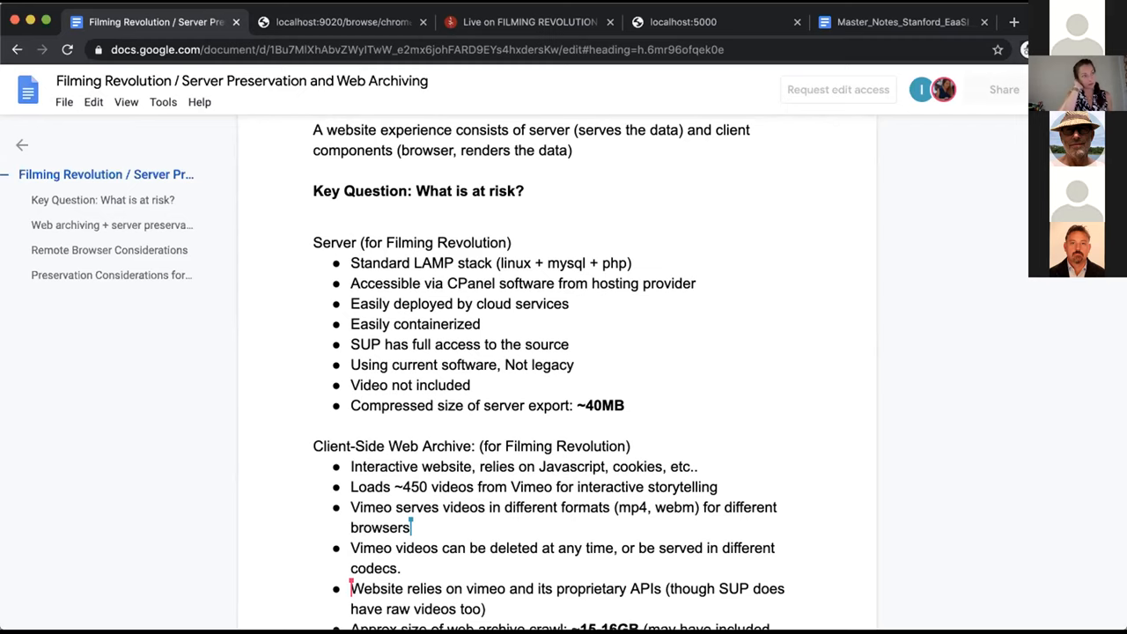
Scroll through the Key Question page, highlighting the ~15-16GB web archive crawl size.
{"action": "scroll", "scroll_direction": "down", "scroll_amount": 3}
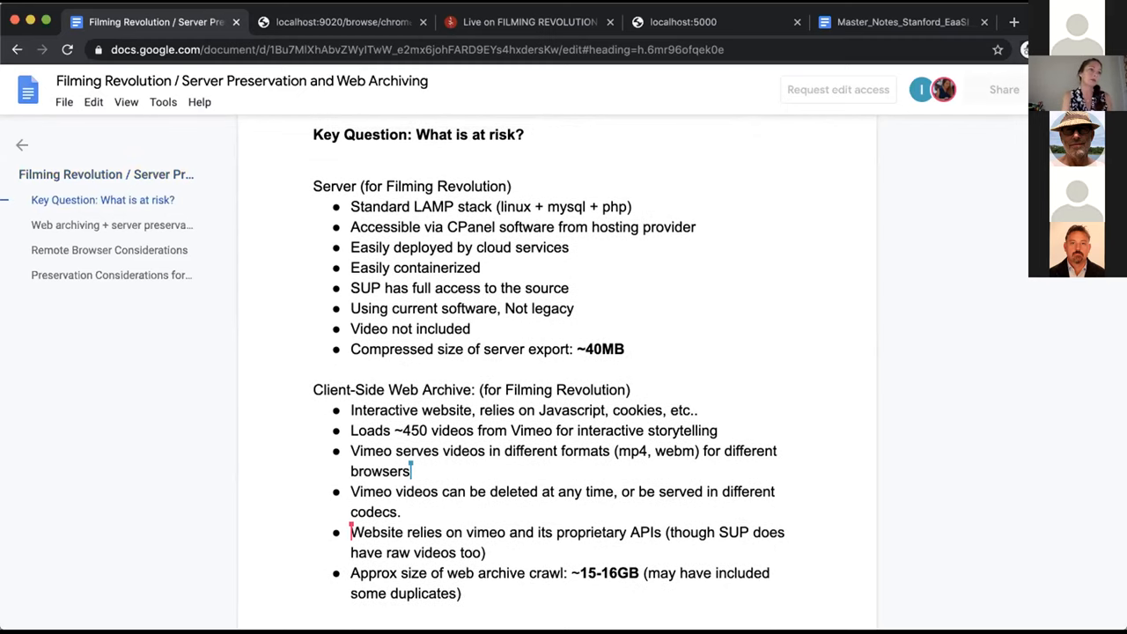
{"action": "double_click", "coordinate": [602, 349]}
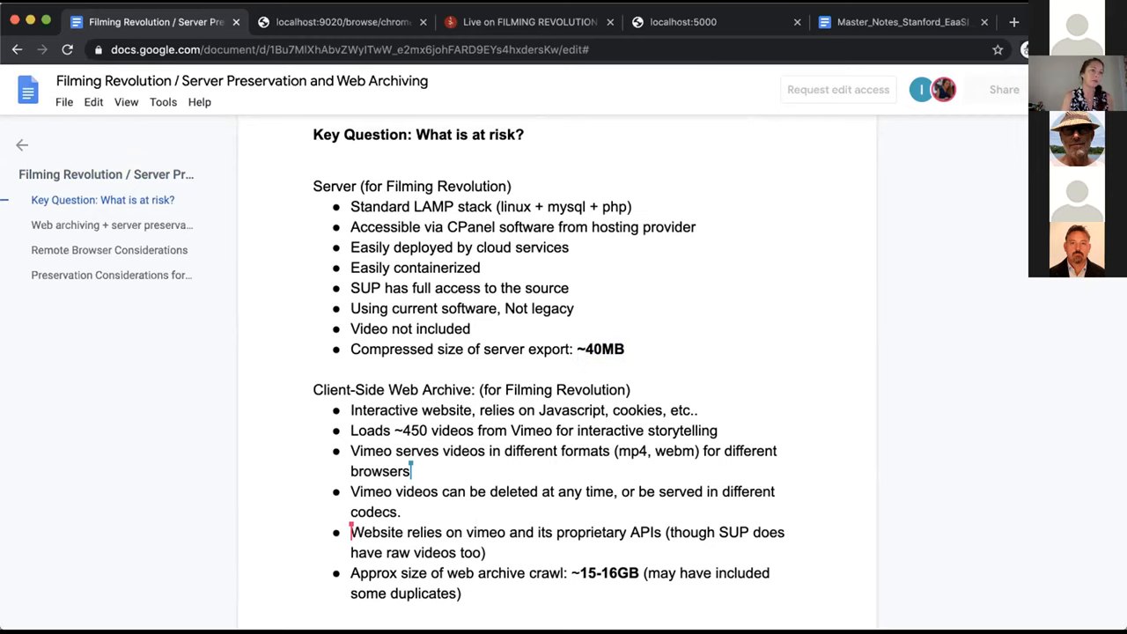
{"action": "scroll", "scroll_direction": "down", "scroll_amount": 3}
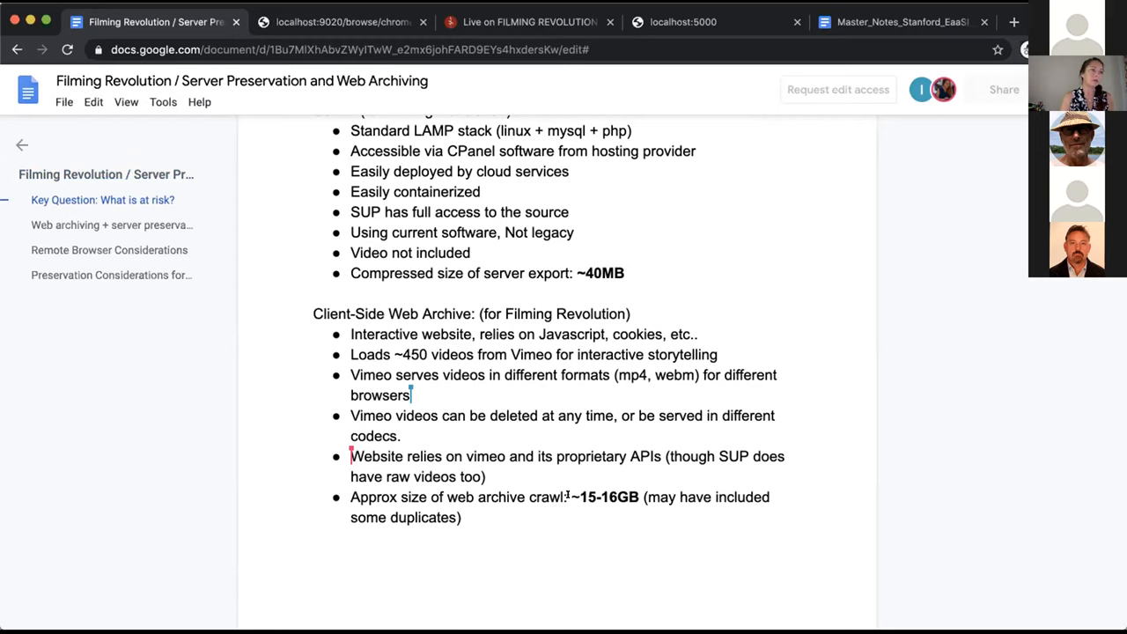
{"action": "double_click", "coordinate": [604, 497]}
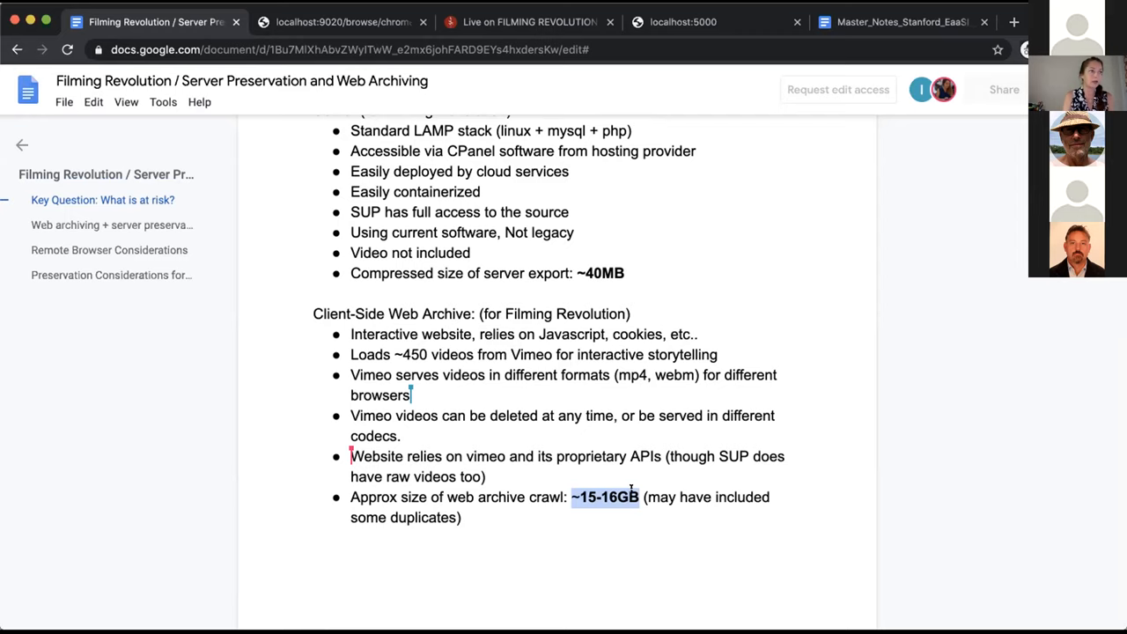
{"action": "mouse_move", "coordinate": [947, 334]}
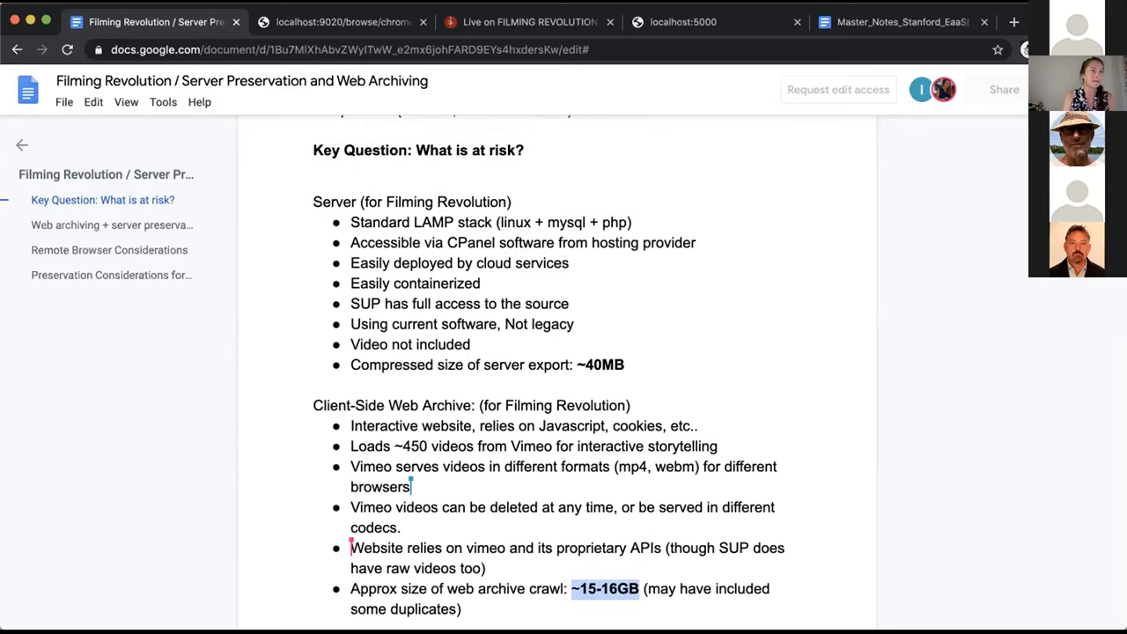
Continue down to the Emulation/server preservation section on the next page.
{"action": "scroll", "scroll_direction": "down", "scroll_amount": 3}
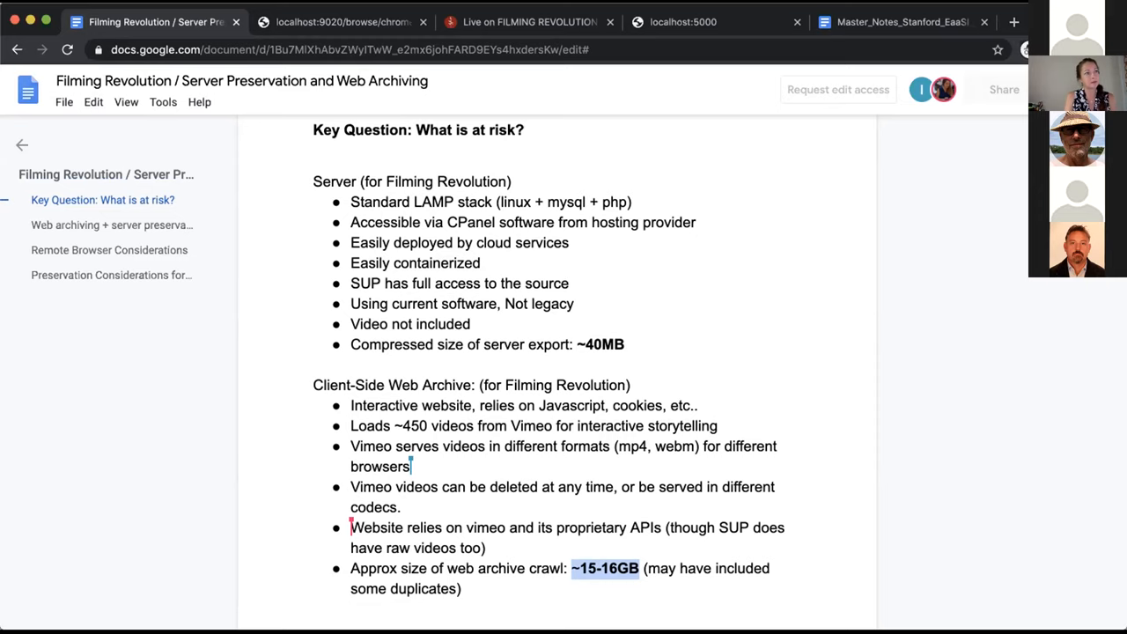
{"action": "scroll", "scroll_direction": "down", "scroll_amount": 3}
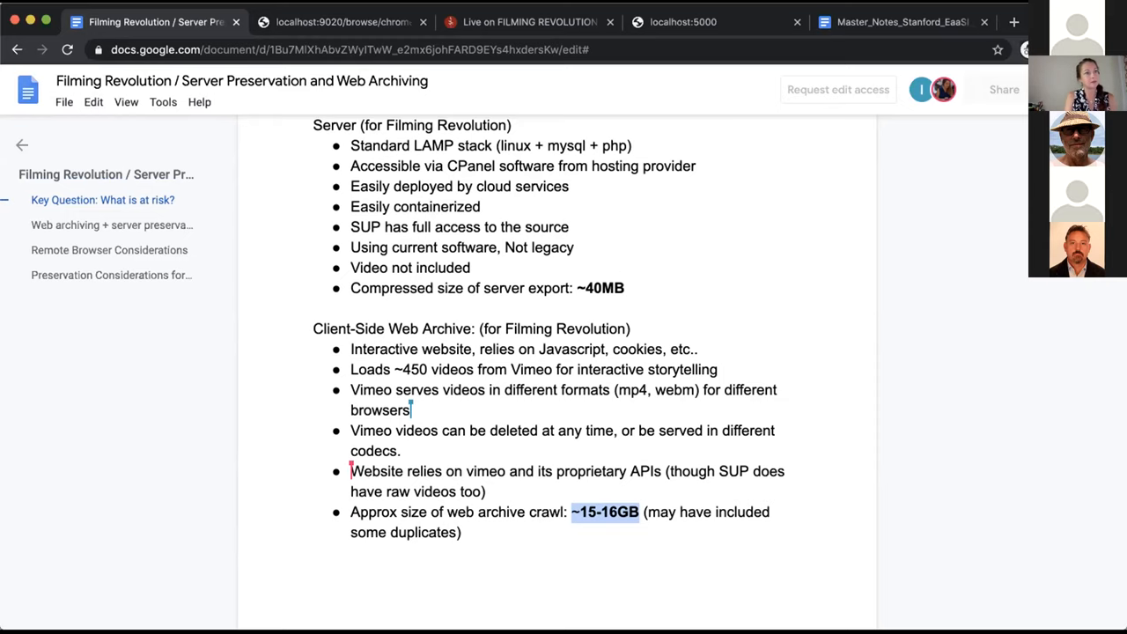
{"action": "scroll", "scroll_direction": "down", "scroll_amount": 3}
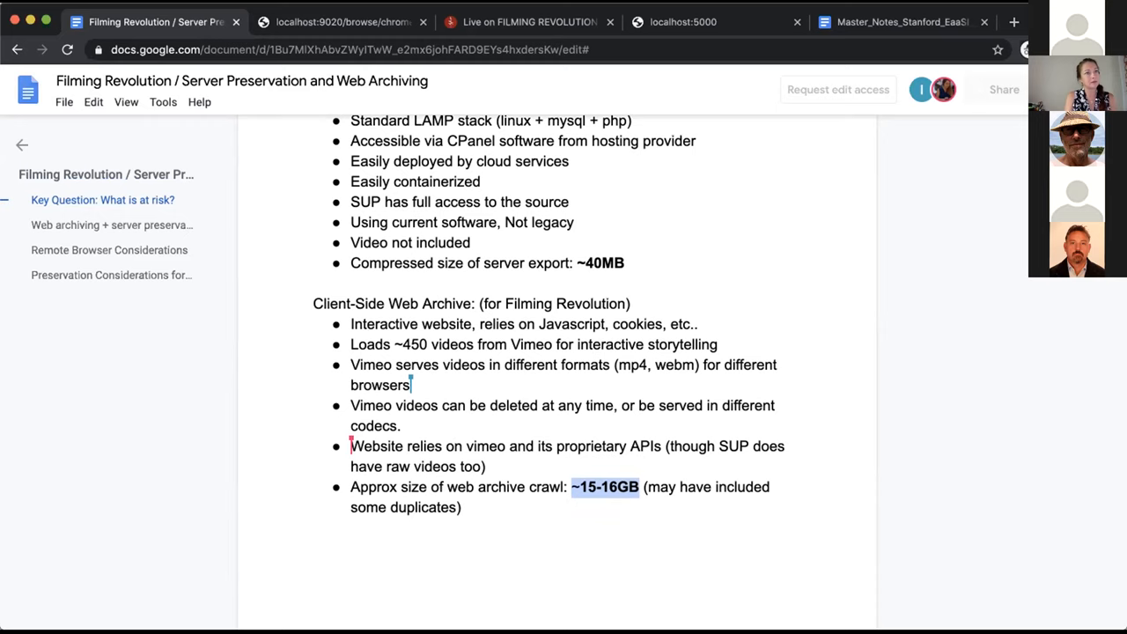
{"action": "scroll", "scroll_direction": "down", "scroll_amount": 3}
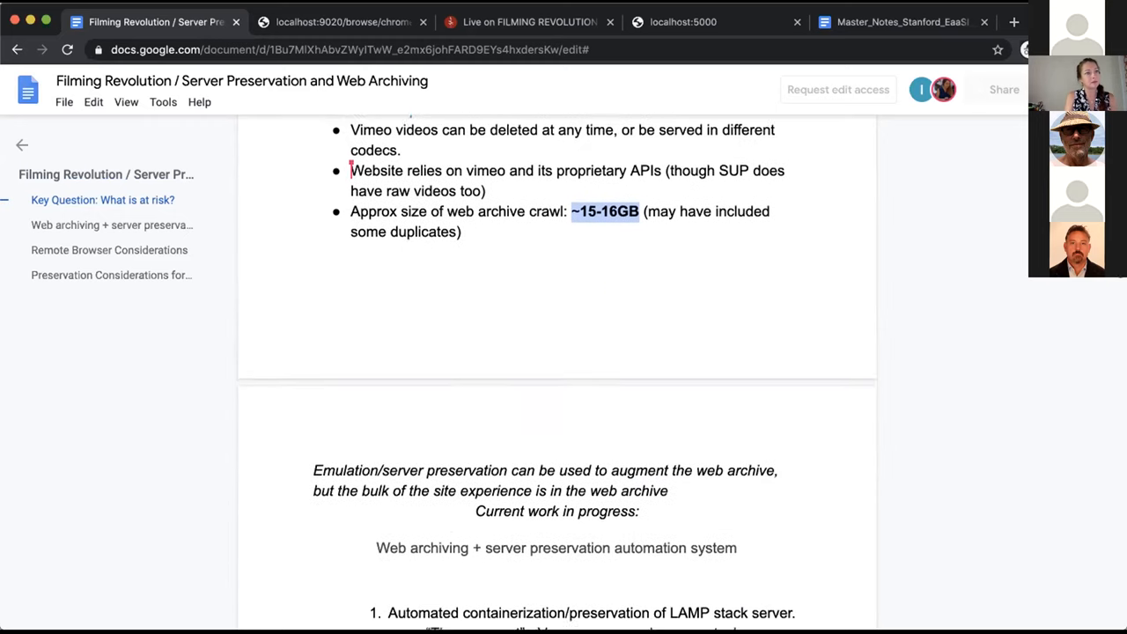
Scroll down as the oldweb.today Chrome 76 emulator takes over the screen.
{"action": "scroll", "scroll_direction": "down", "scroll_amount": 3}
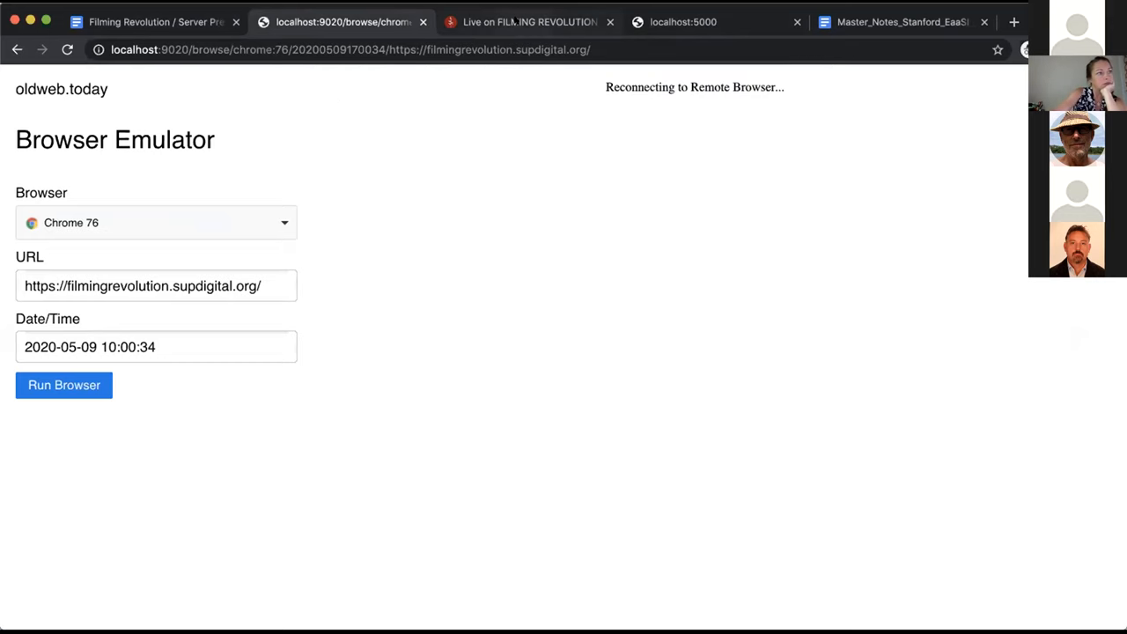
Glance at the live Filming Revolution site, then return to the preservation notes document.
{"action": "left_click", "coordinate": [539, 21]}
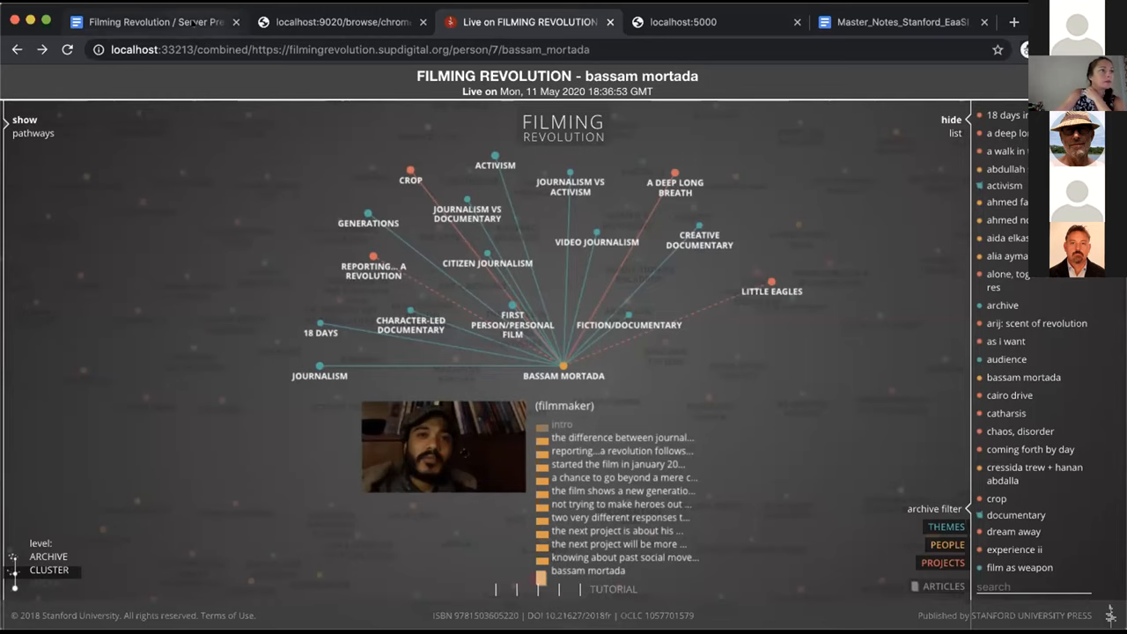
{"action": "left_click", "coordinate": [167, 21]}
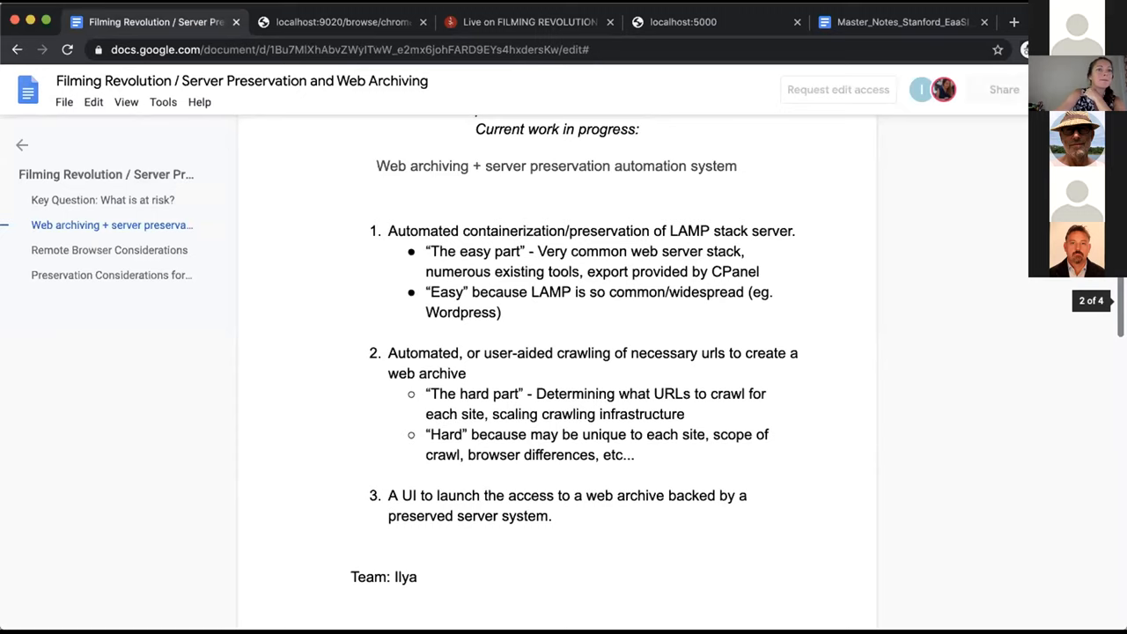
Scroll down to the Remote Browser Considerations page on native versus emulated browsers.
{"action": "scroll", "scroll_direction": "down", "scroll_amount": 3}
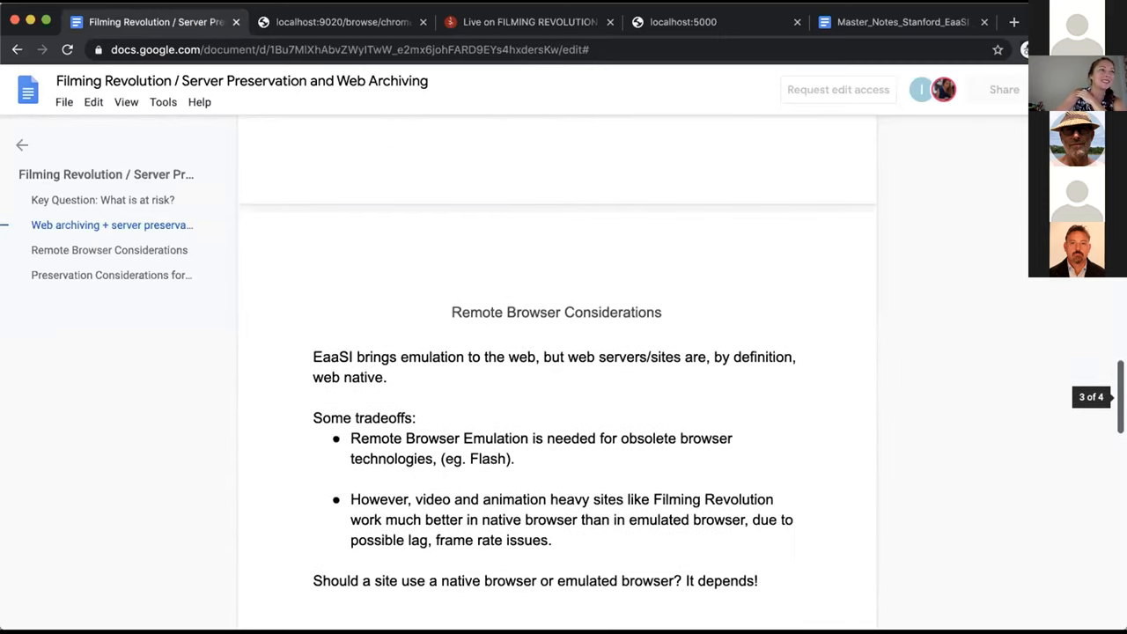
{"action": "scroll", "scroll_direction": "down", "scroll_amount": 3}
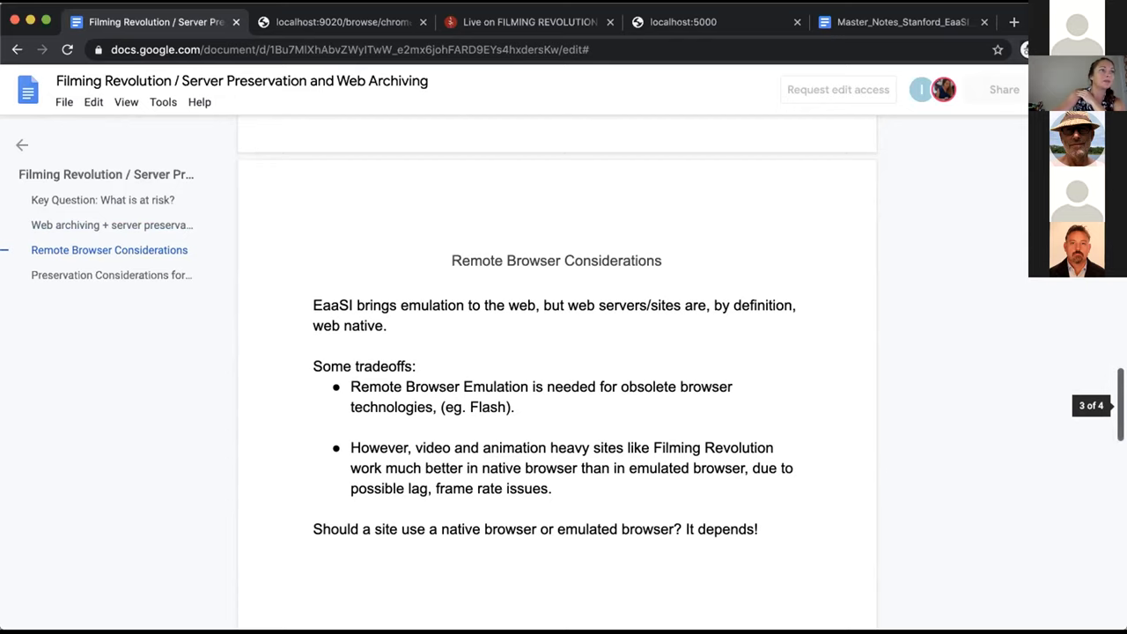
{"action": "scroll", "scroll_direction": "down", "scroll_amount": 3}
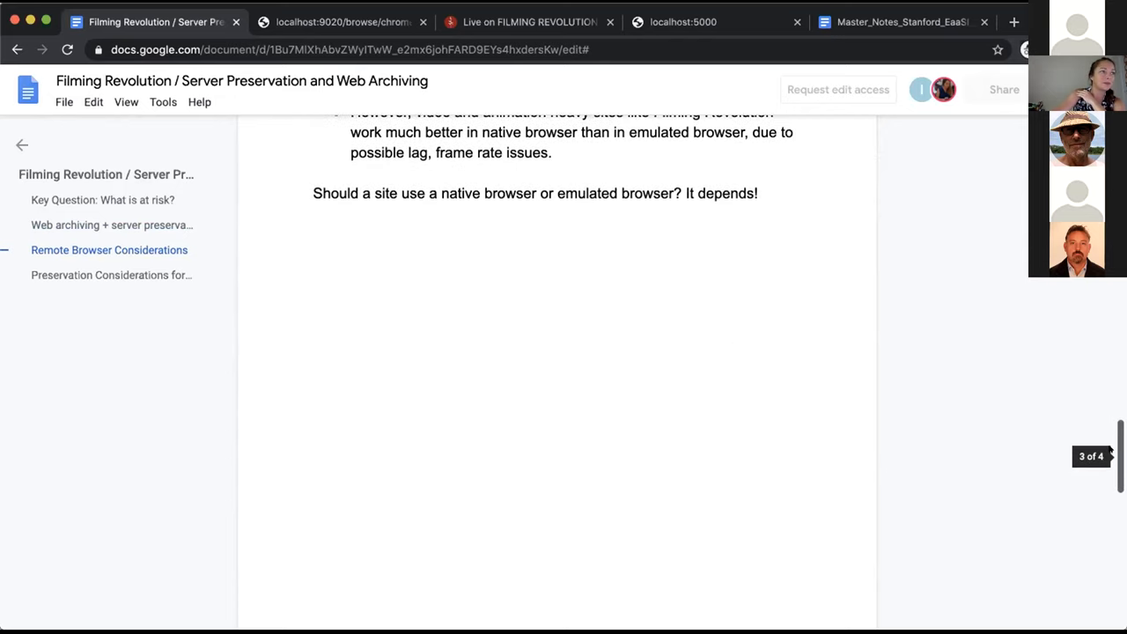
Scroll to the final Preservation Considerations for Web Sites/Servers page.
{"action": "scroll", "scroll_direction": "down", "scroll_amount": 3}
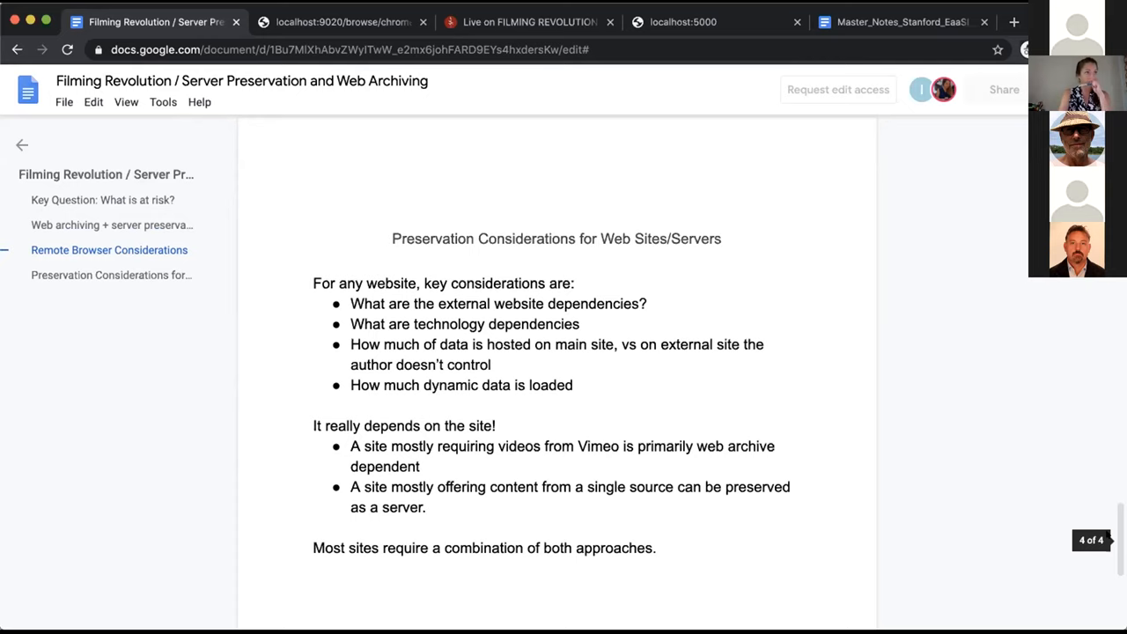
{"action": "mouse_move", "coordinate": [1083, 520]}
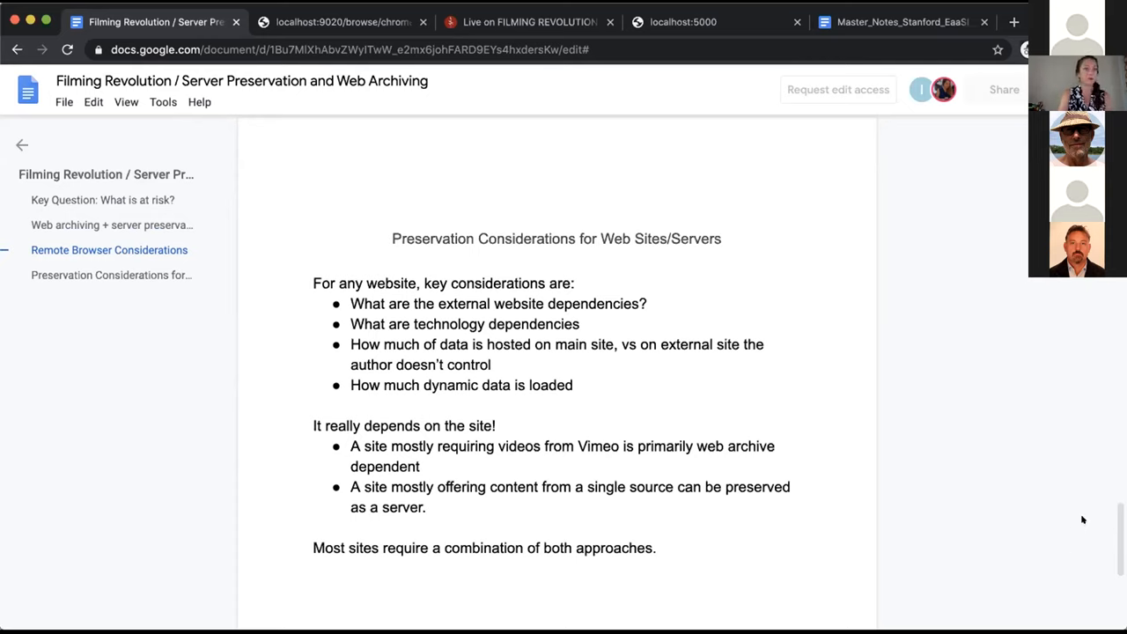